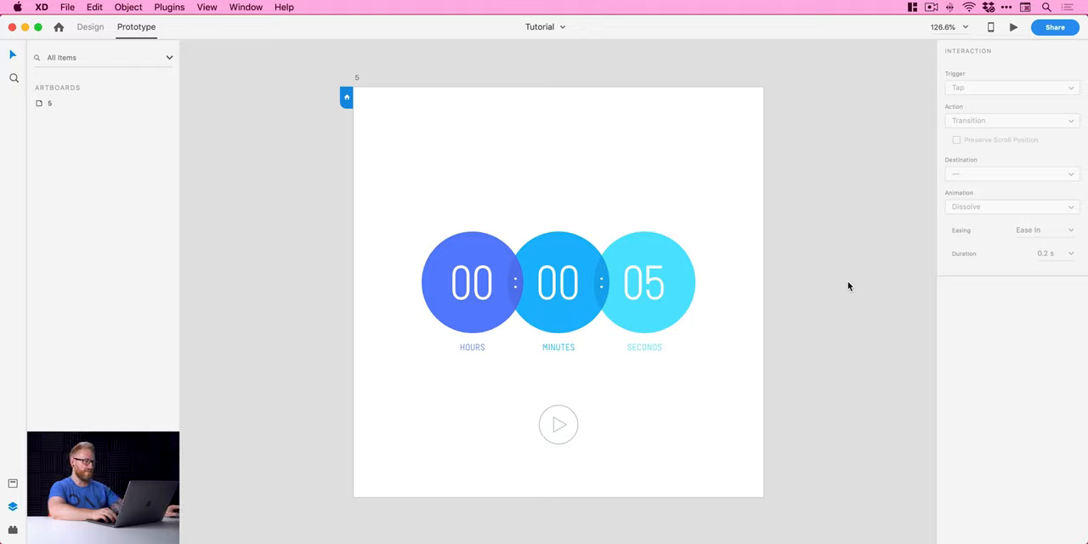
In Prototype mode, select the play-triangle and play-circle on artboard 5.
click(656, 282)
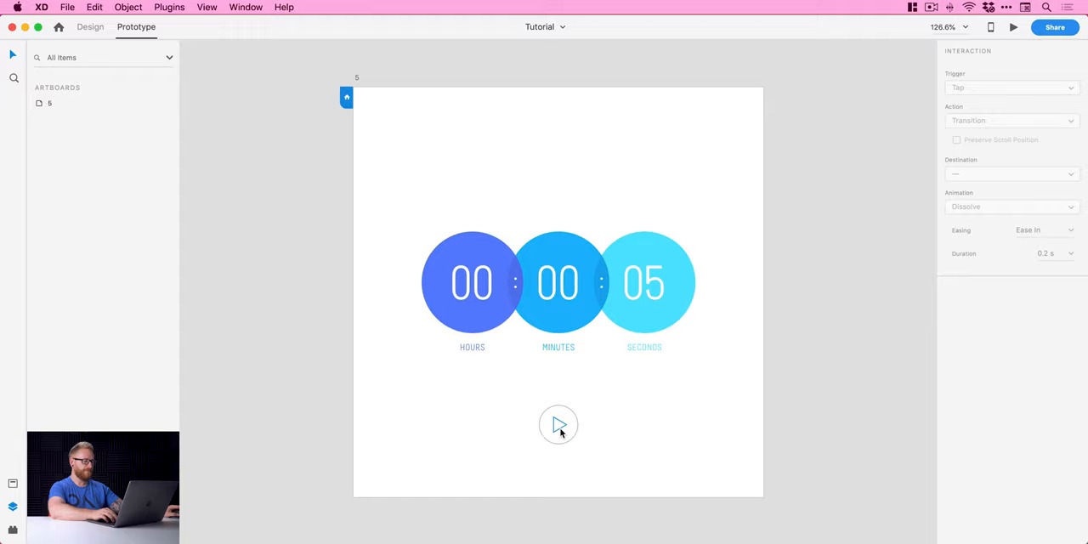
mouse_move(511, 400)
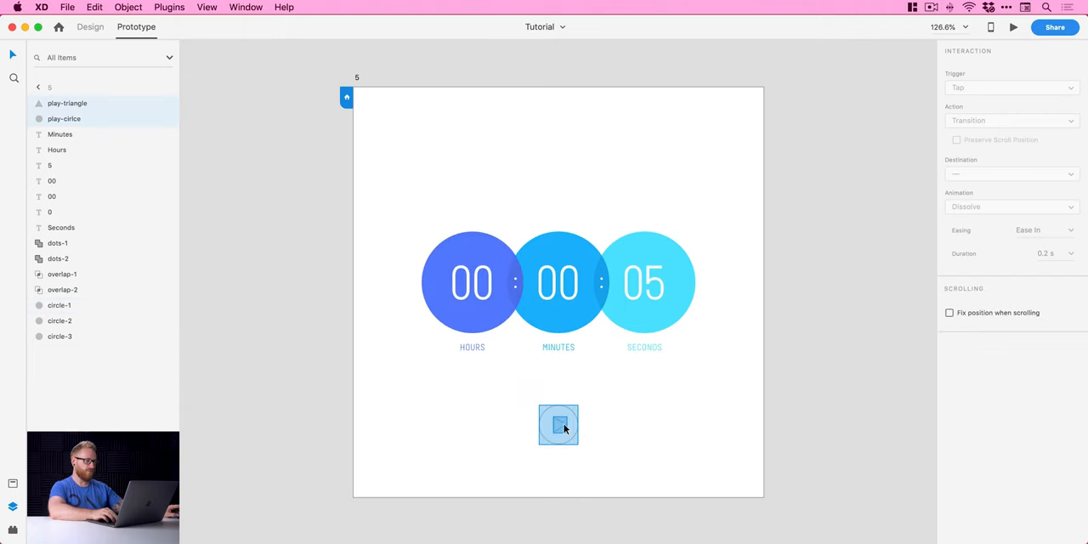
Group the play triangle and circle and rename the group play-button.
right_click(558, 425)
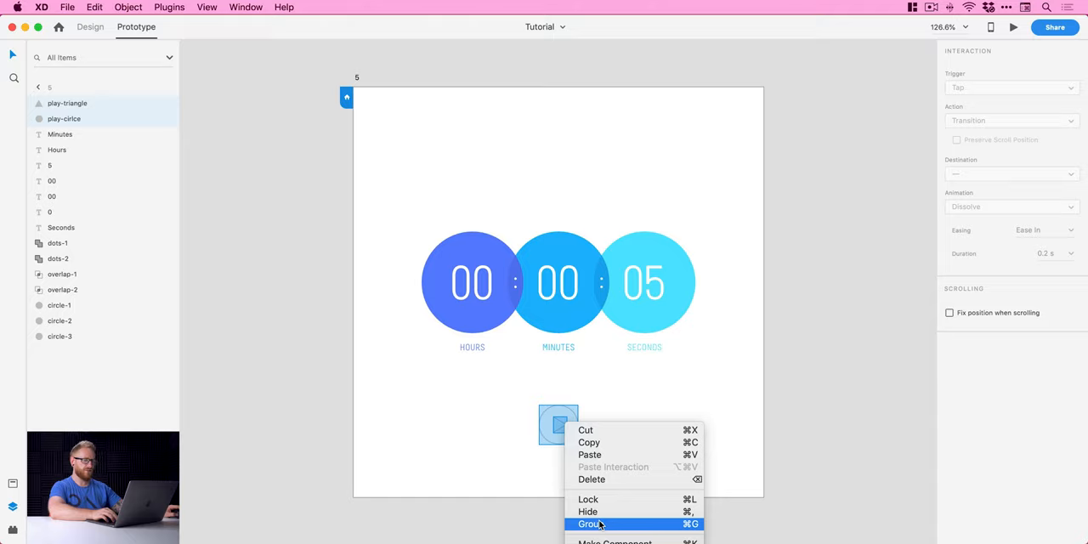
click(590, 524)
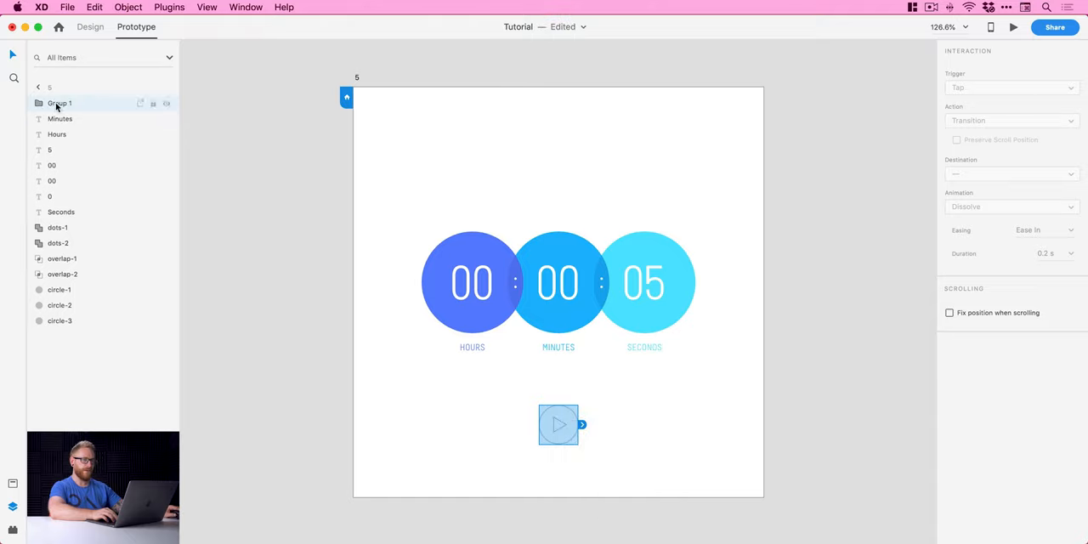
text(play-button)
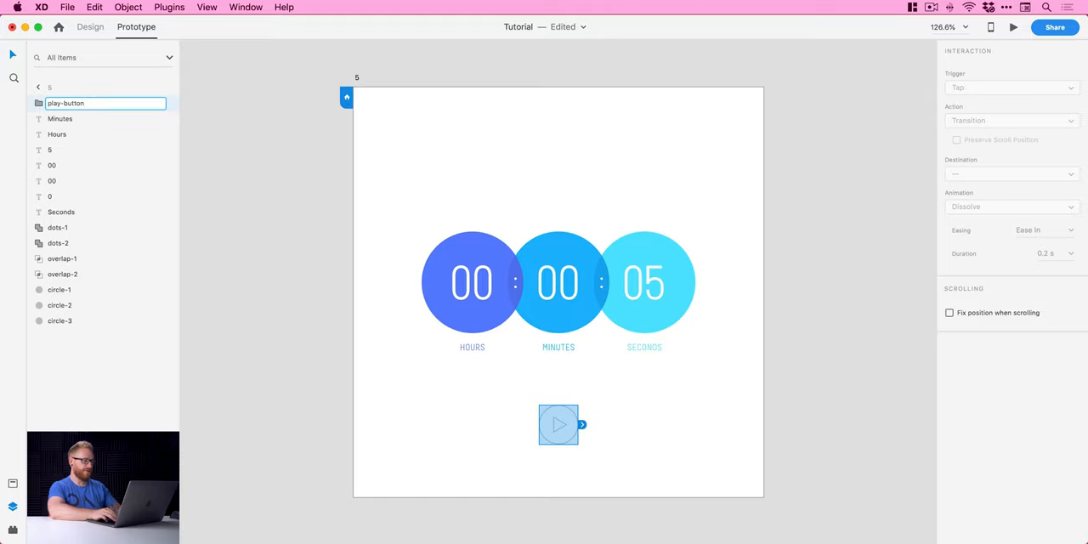
click(310, 267)
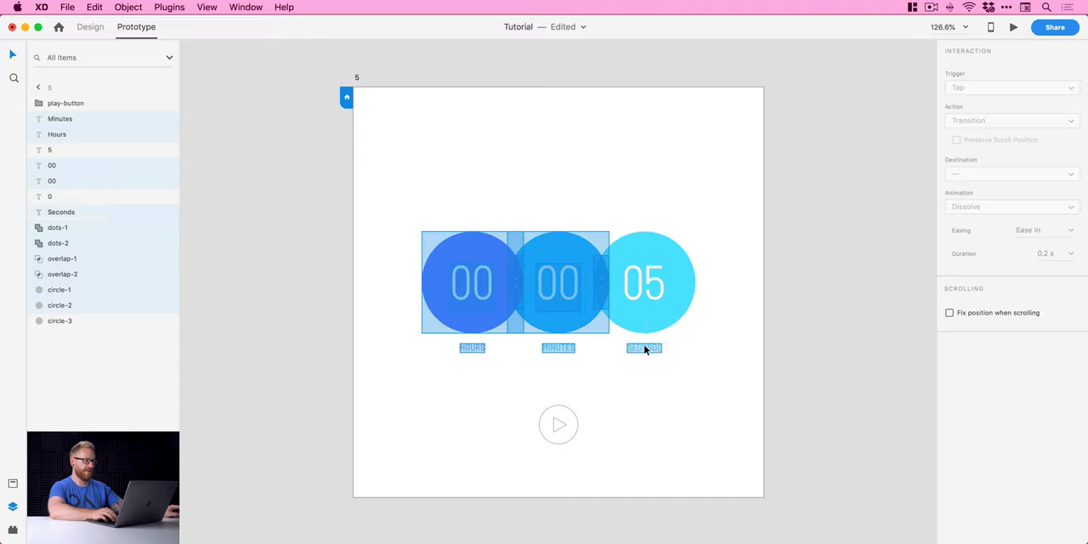
Group the timer labels, zeros, dots and circles as 'fixed' and lock it.
right_click(643, 348)
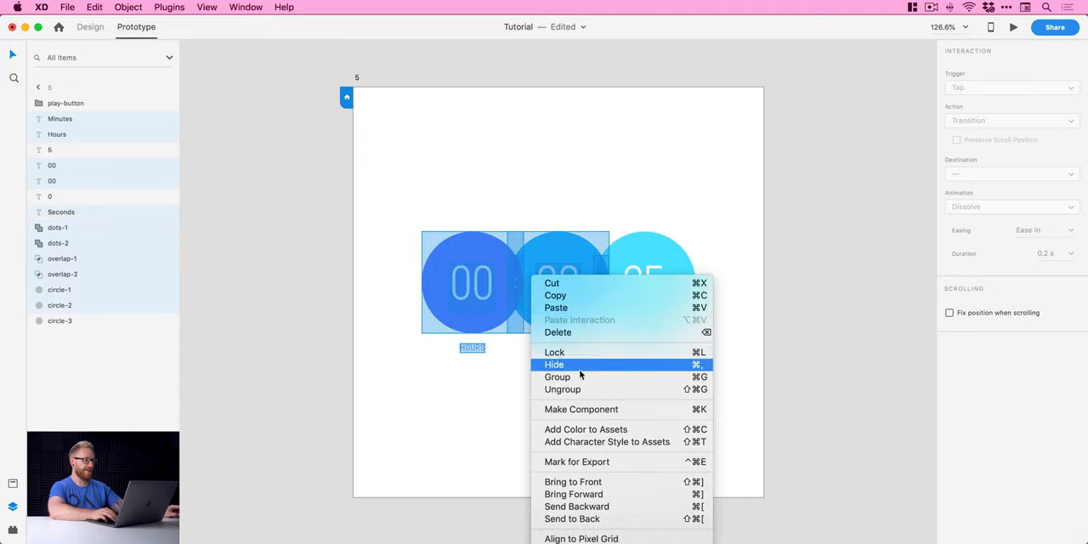
click(556, 376)
text(fixed)
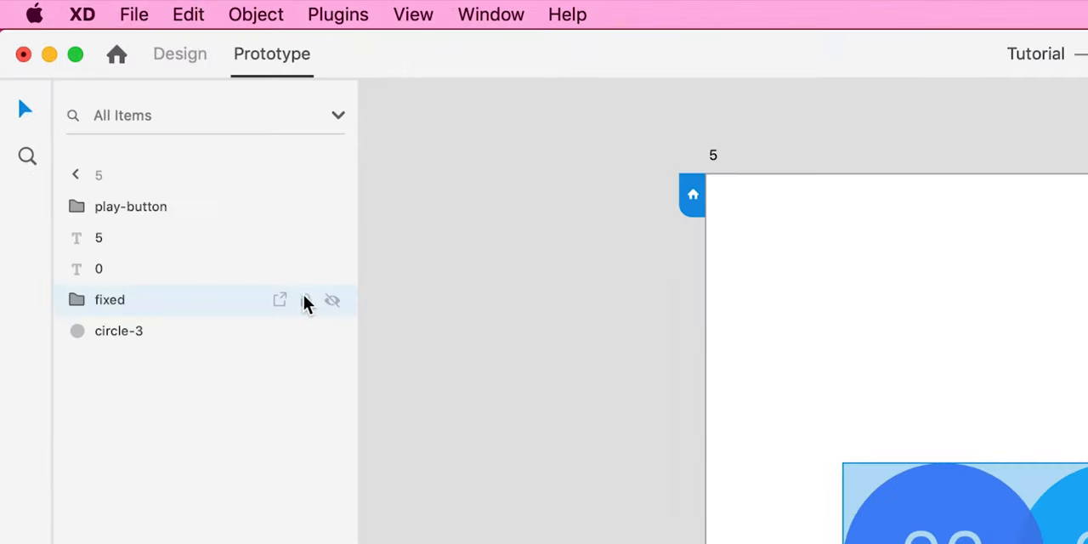
click(331, 300)
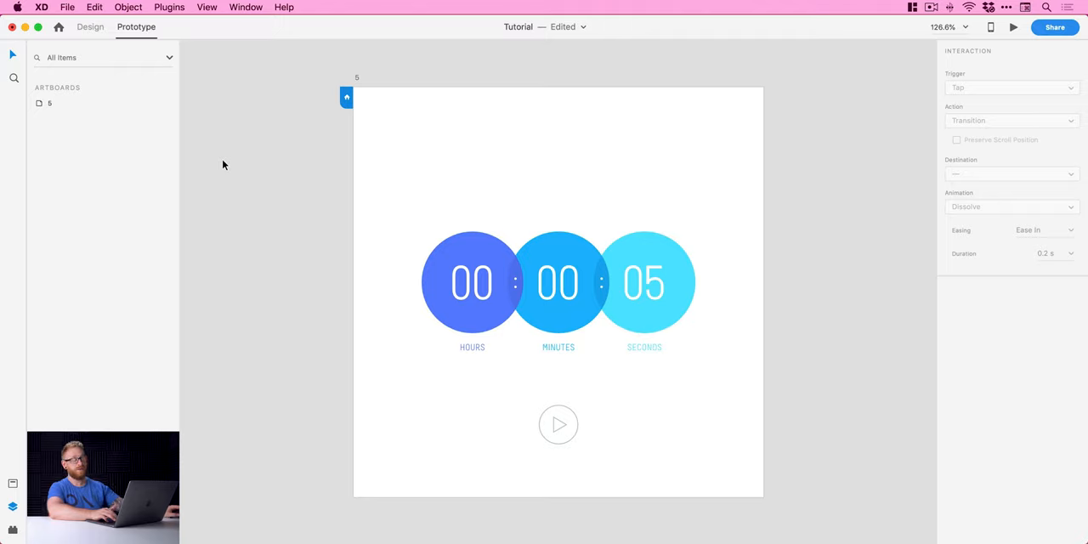
mouse_move(90, 26)
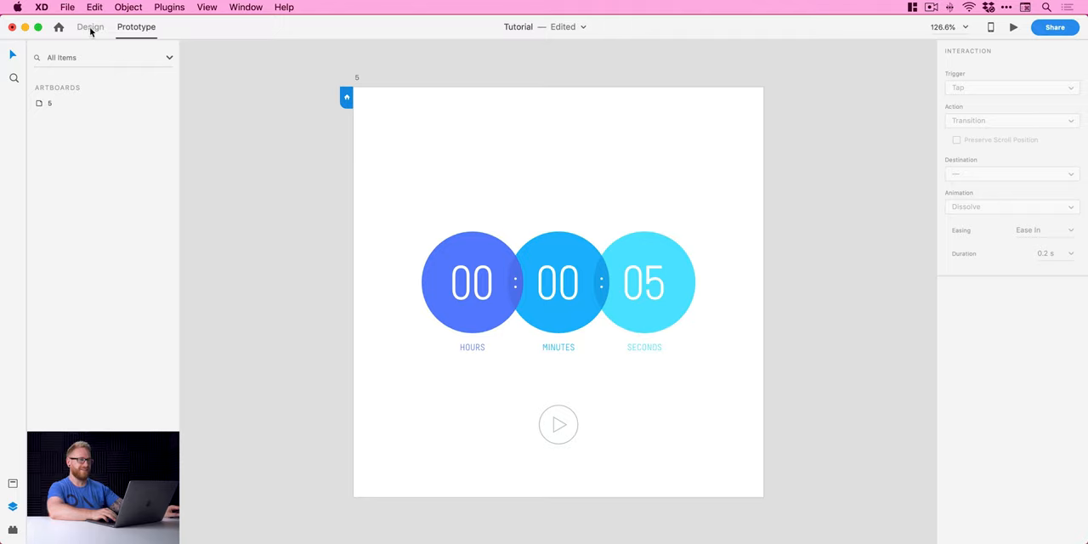
In Design mode, edit the seconds digit into a vertical column reading 5, 4, 3, 2, 1, 0.
click(90, 26)
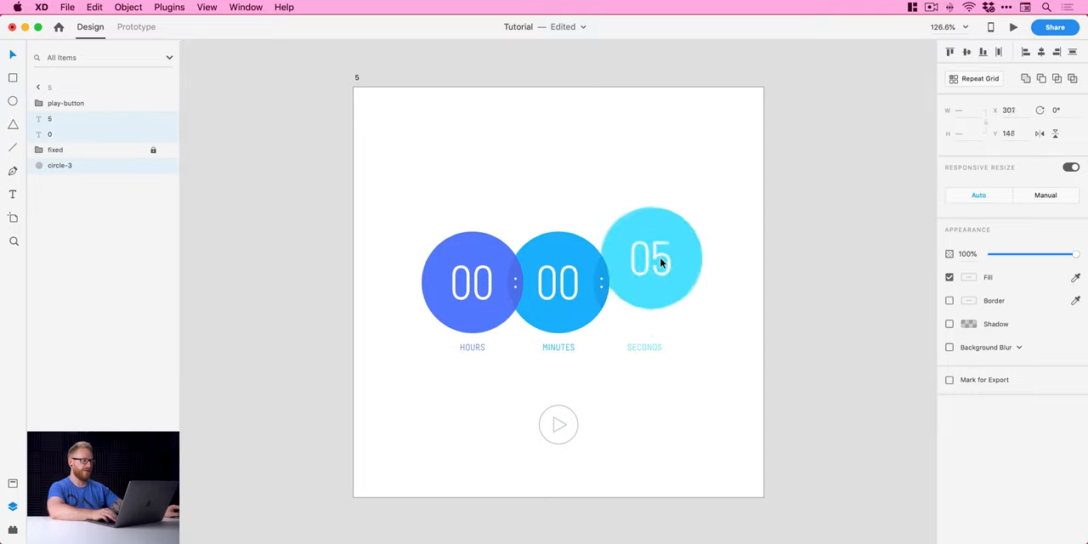
drag(650, 259, 643, 283)
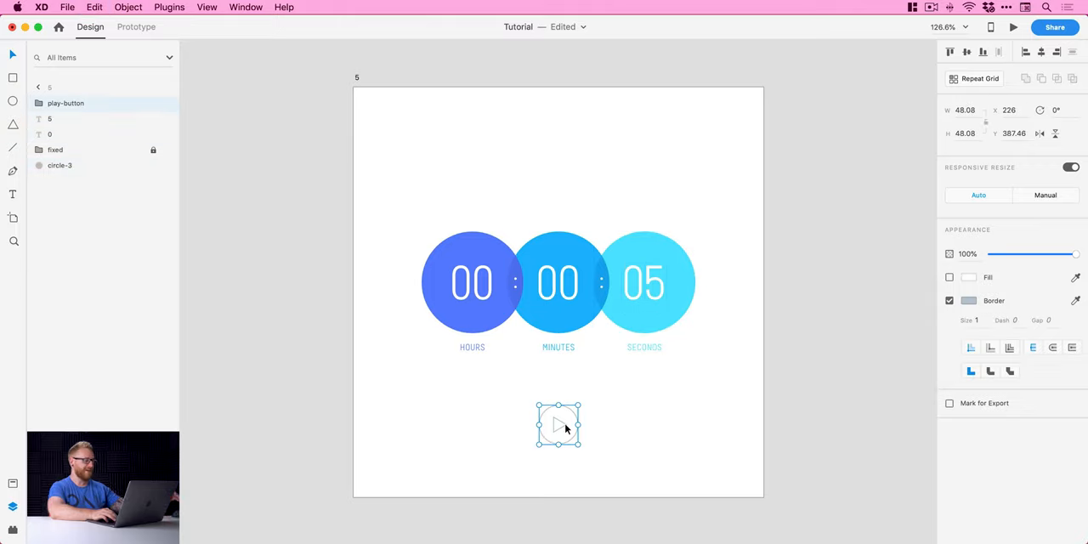
click(612, 416)
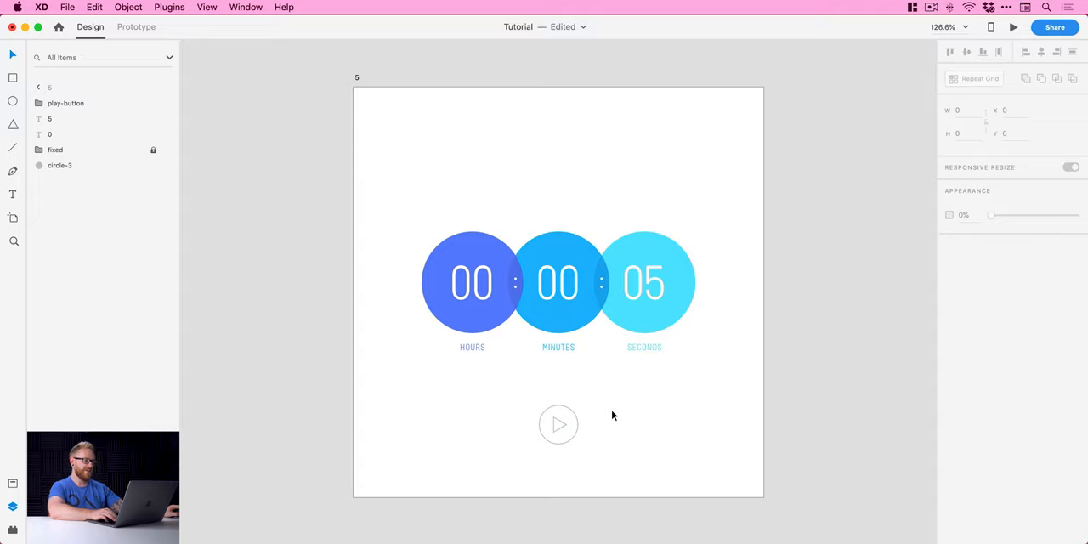
click(656, 281)
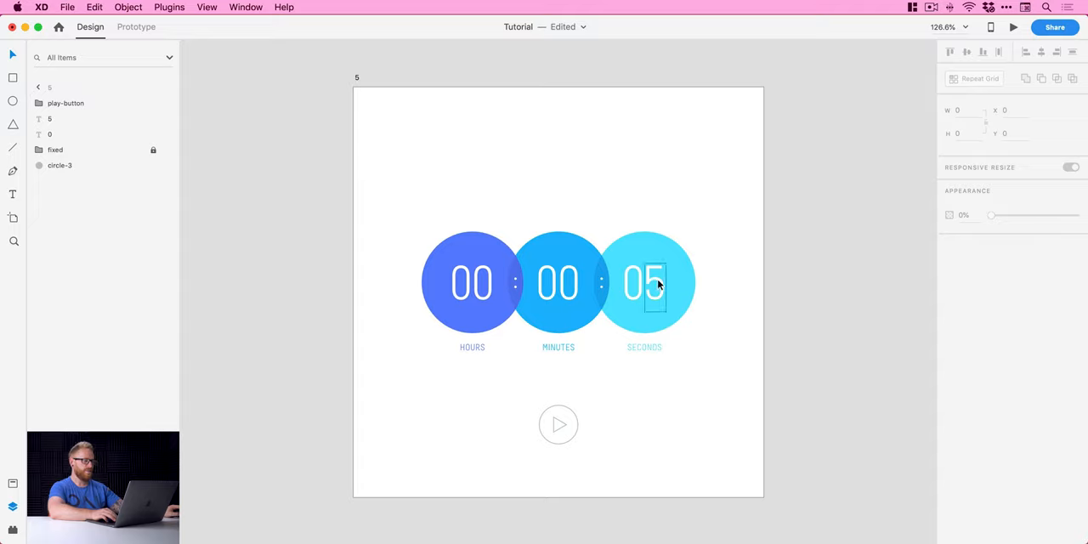
click(645, 282)
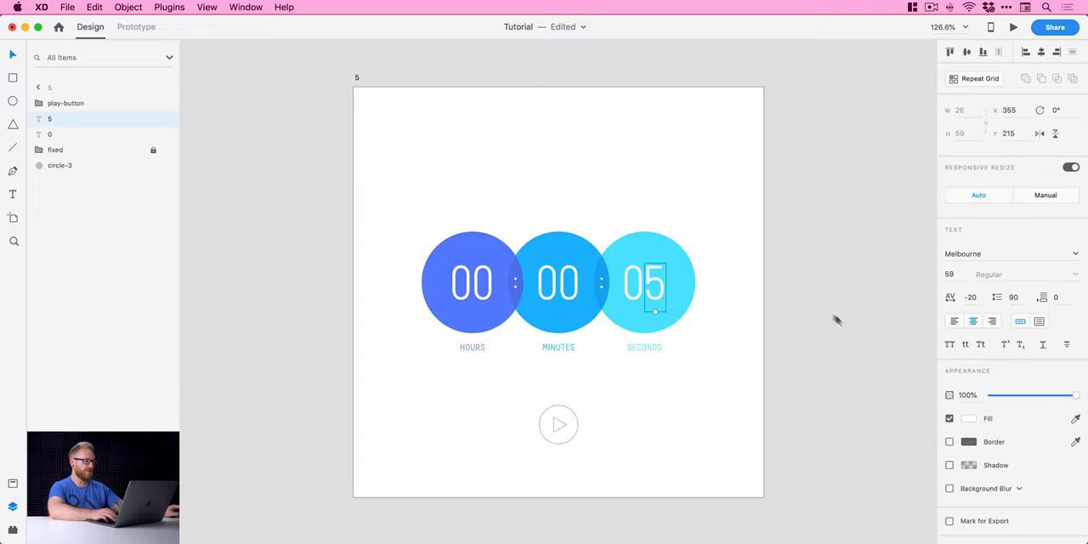
click(968, 417)
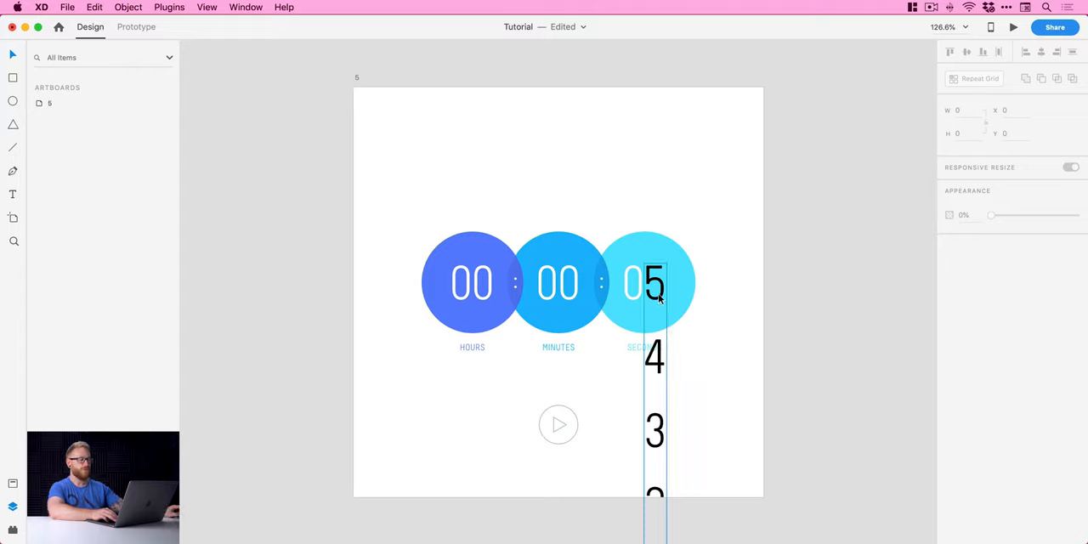
click(646, 282)
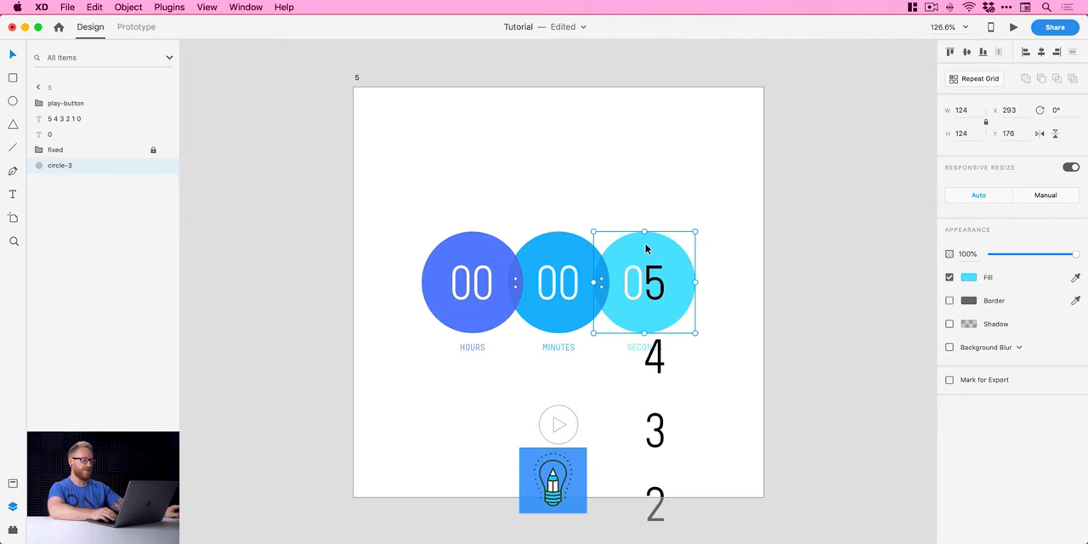
Duplicate the seconds circle, fill it pink, and place it over the digit column as 'mask'.
key(cmd+d)
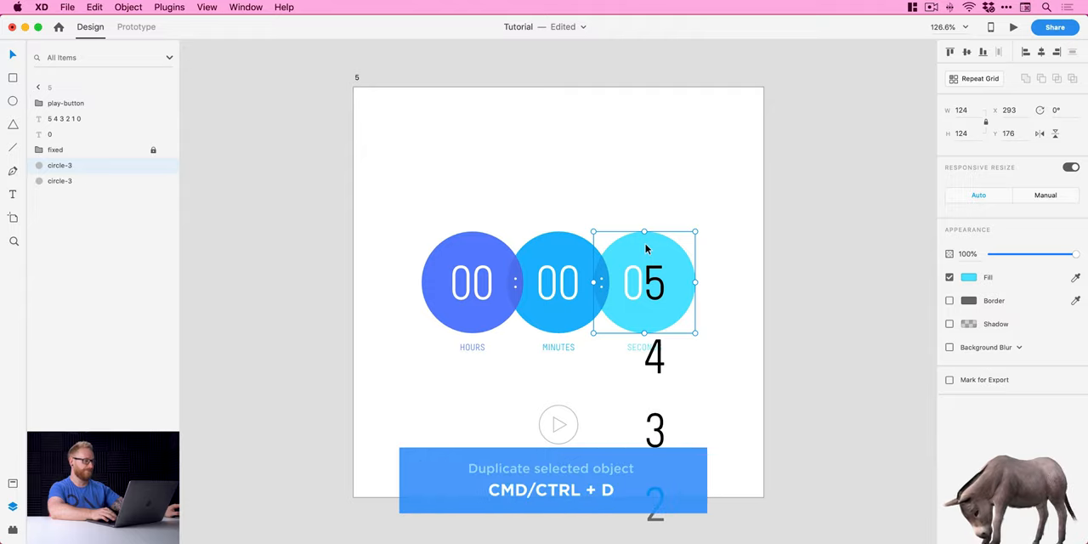
drag(644, 283, 644, 187)
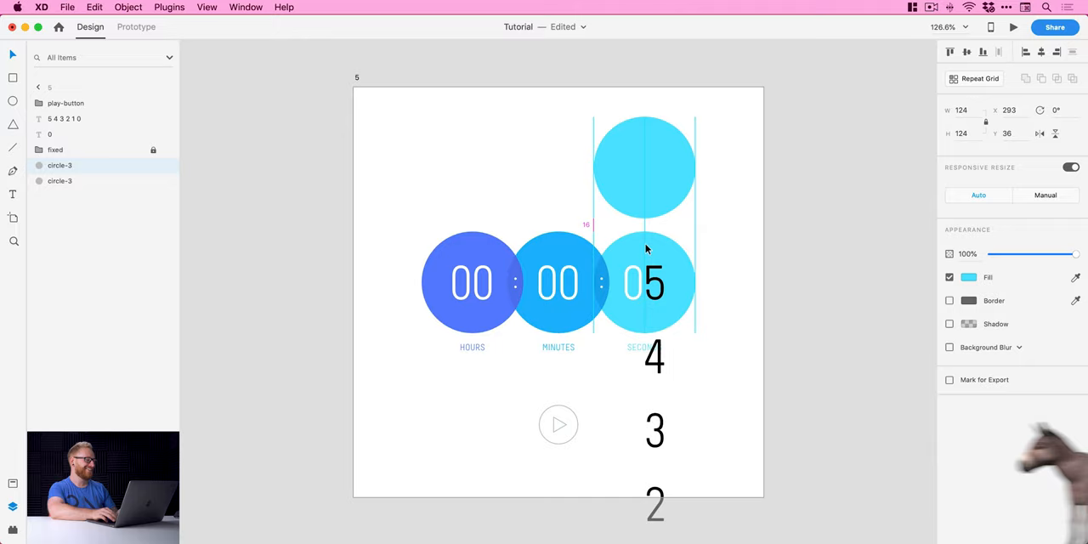
click(643, 167)
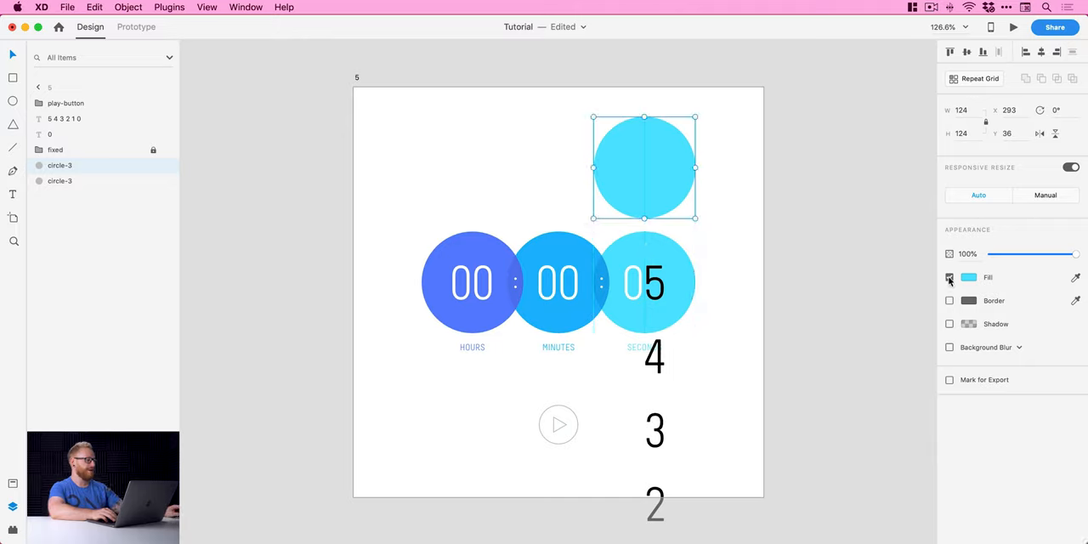
click(968, 277)
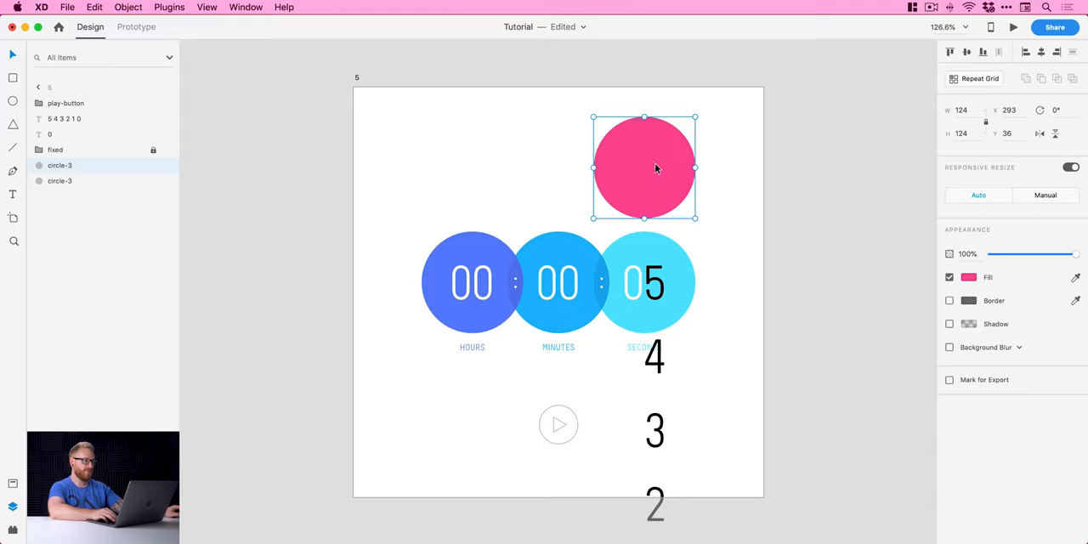
drag(645, 167, 644, 193)
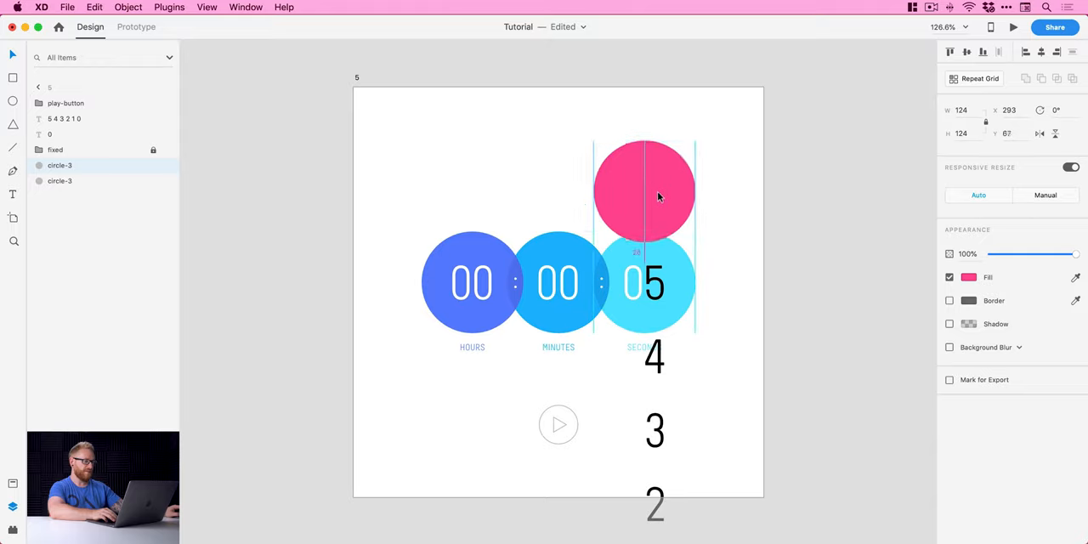
drag(643, 191, 643, 283)
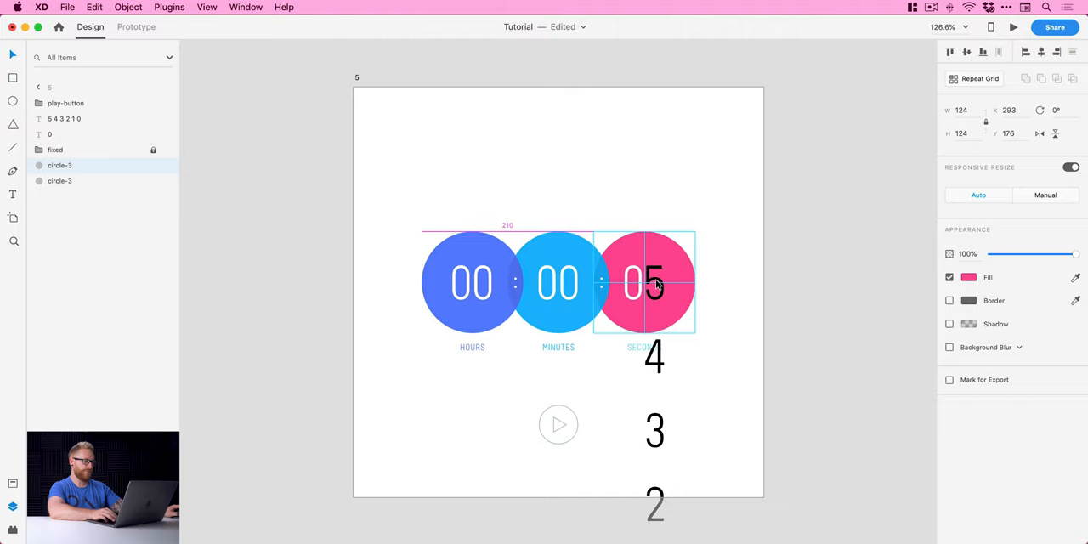
click(59, 165)
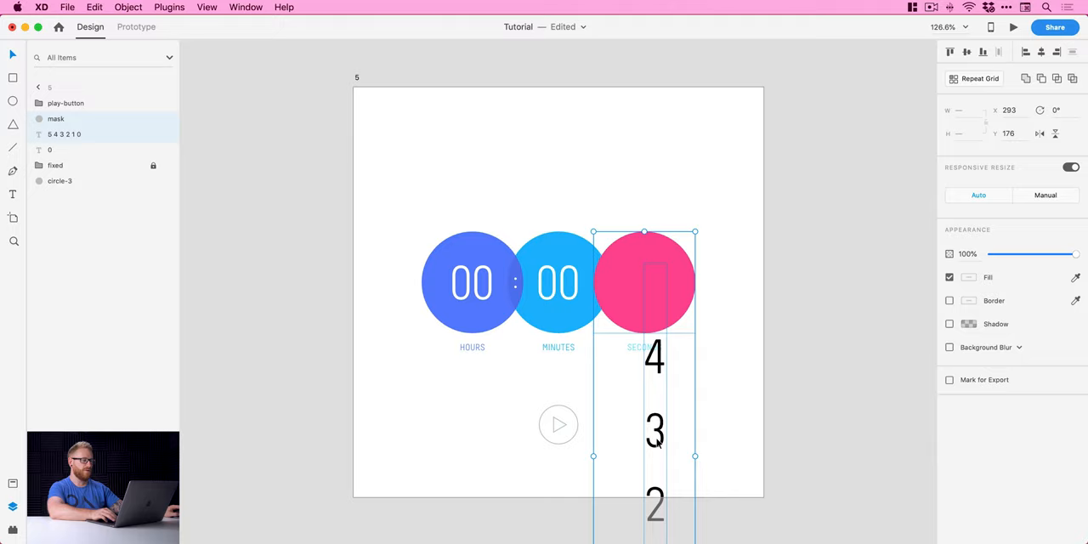
Apply Object > Mask with Shape to the digit column and make the digits white #FFFFFF.
right_click(655, 438)
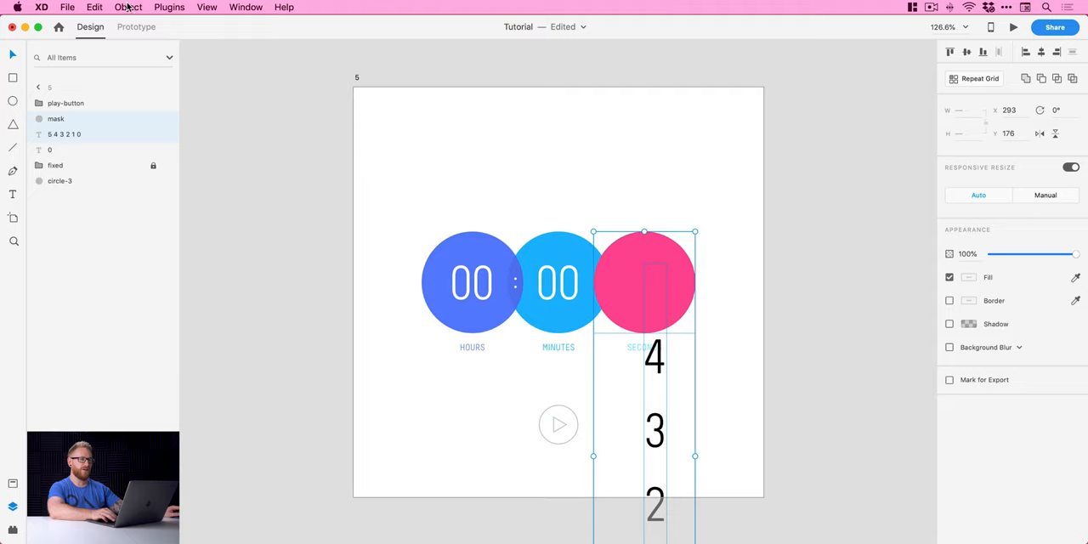
click(129, 7)
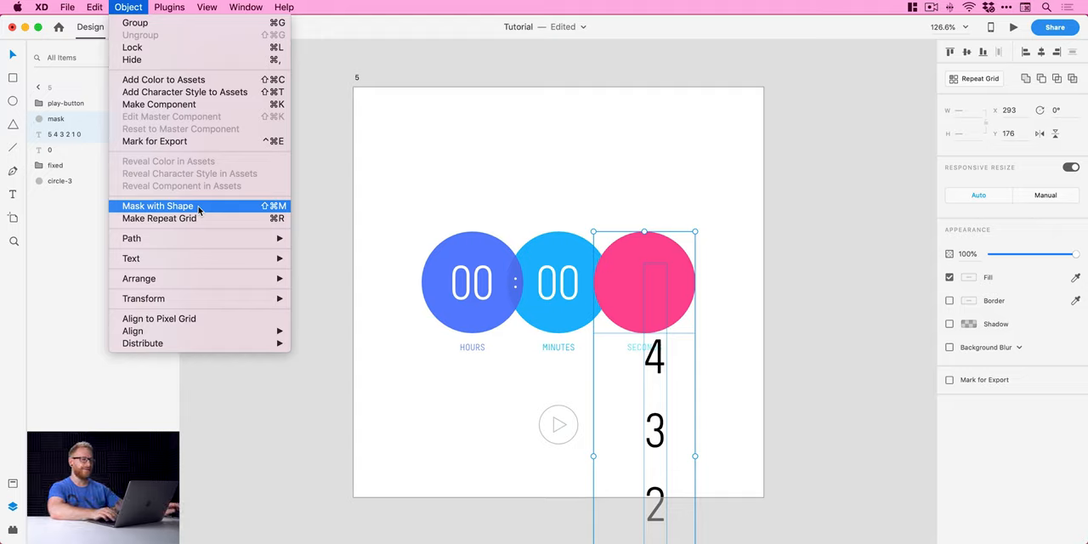
click(157, 206)
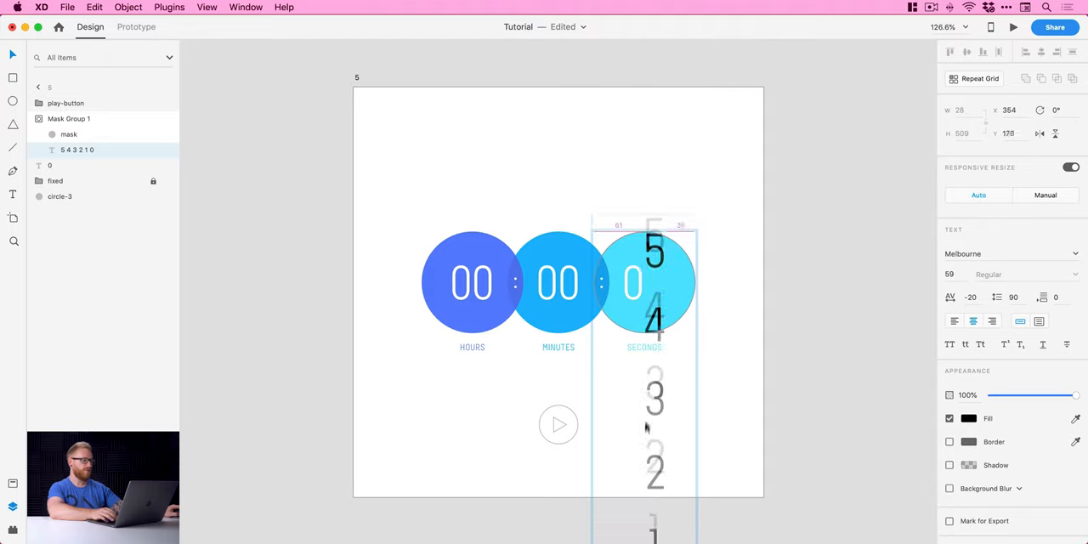
click(784, 289)
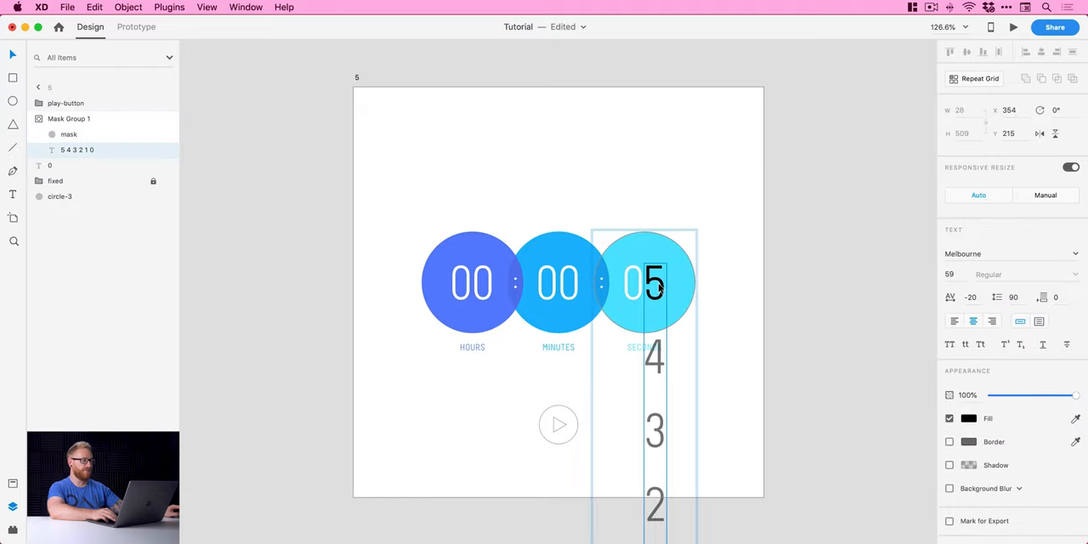
click(969, 418)
text(#FFFFFF)
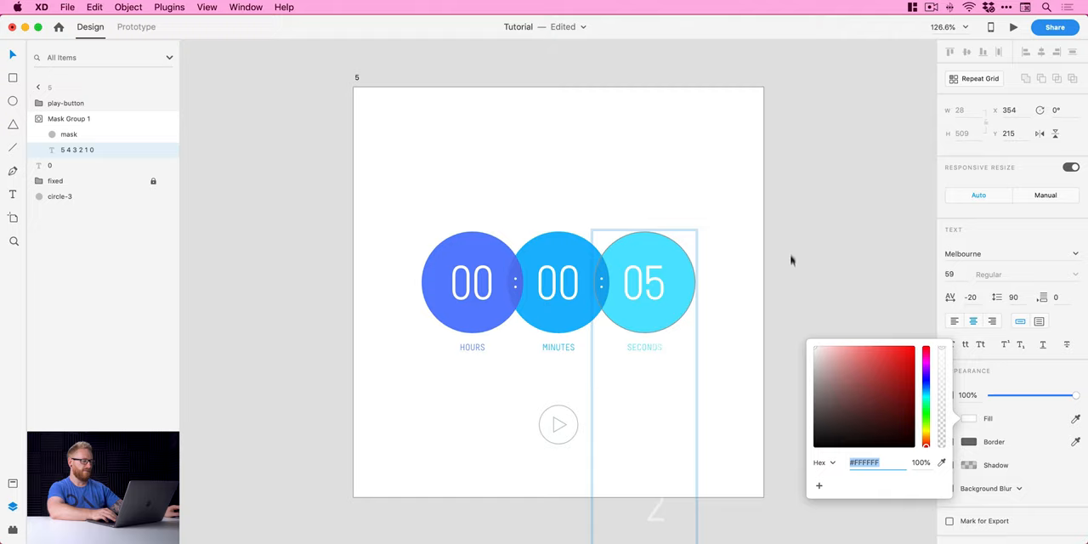
click(558, 424)
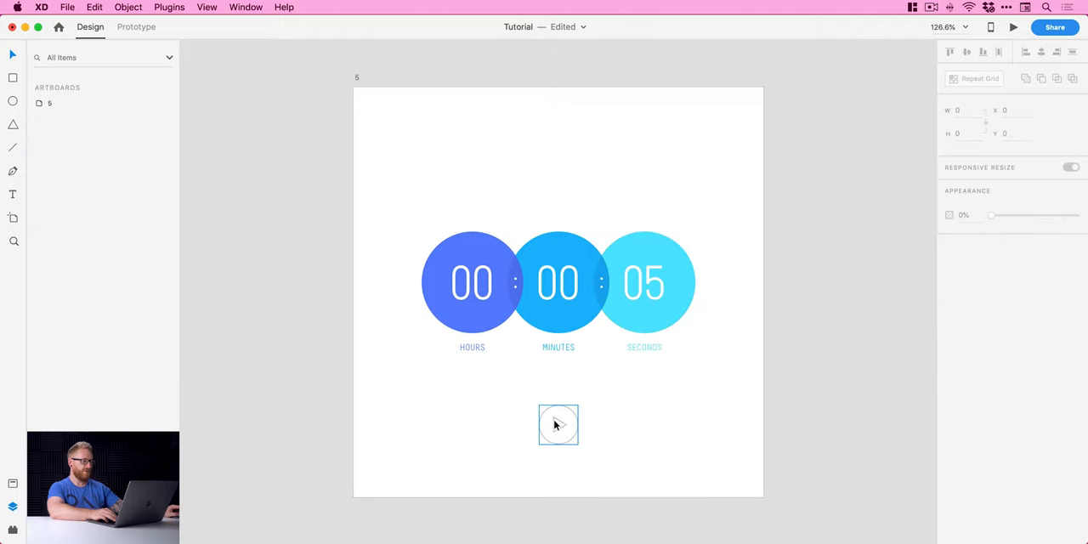
Select artboard 5, showing the masked timer at 00:00:05, ready for duplication.
click(557, 424)
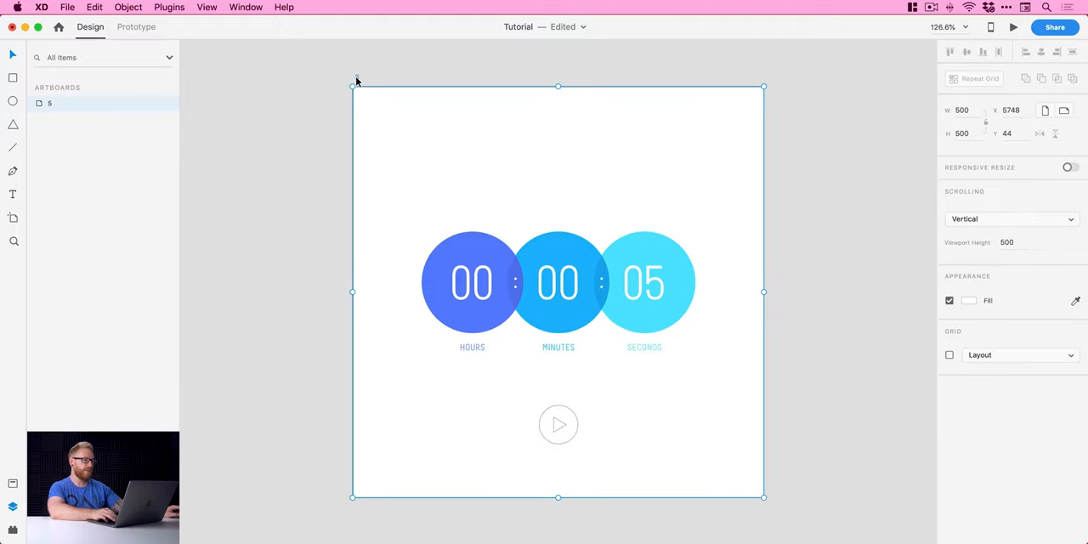
mouse_move(389, 63)
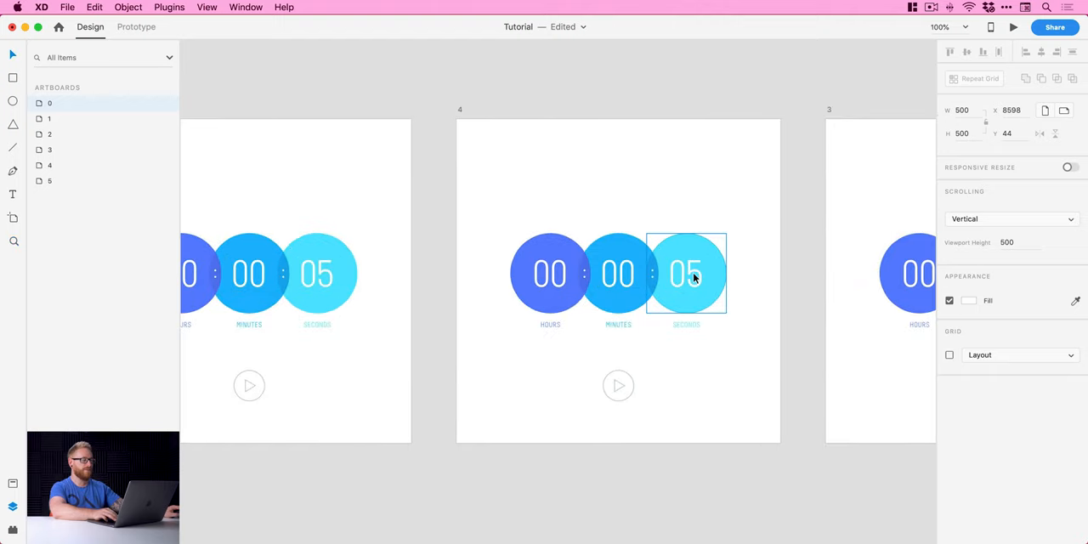
Shift each copy's digit column to its own count and delete the intermediate play buttons.
double_click(686, 273)
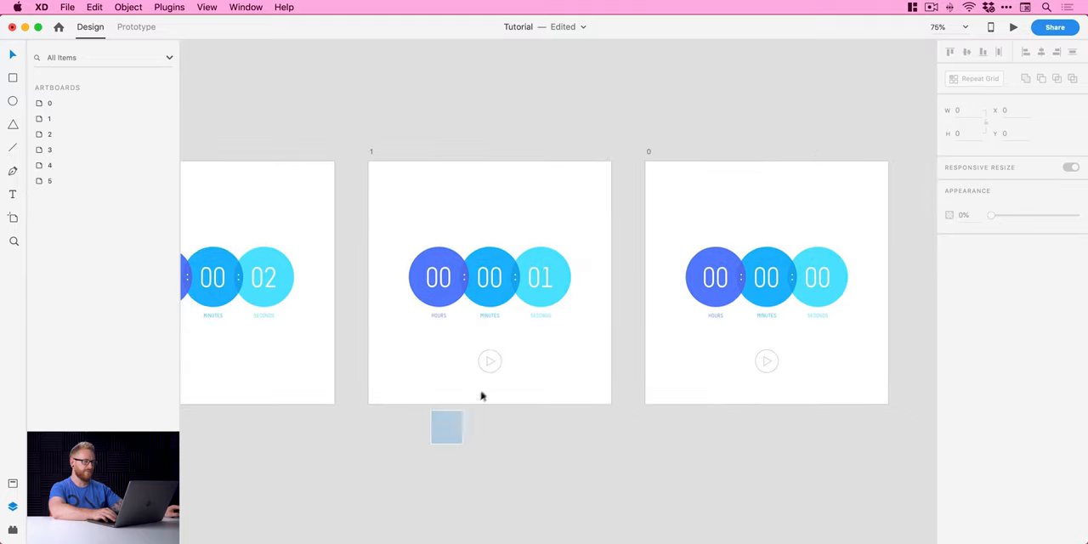
click(446, 427)
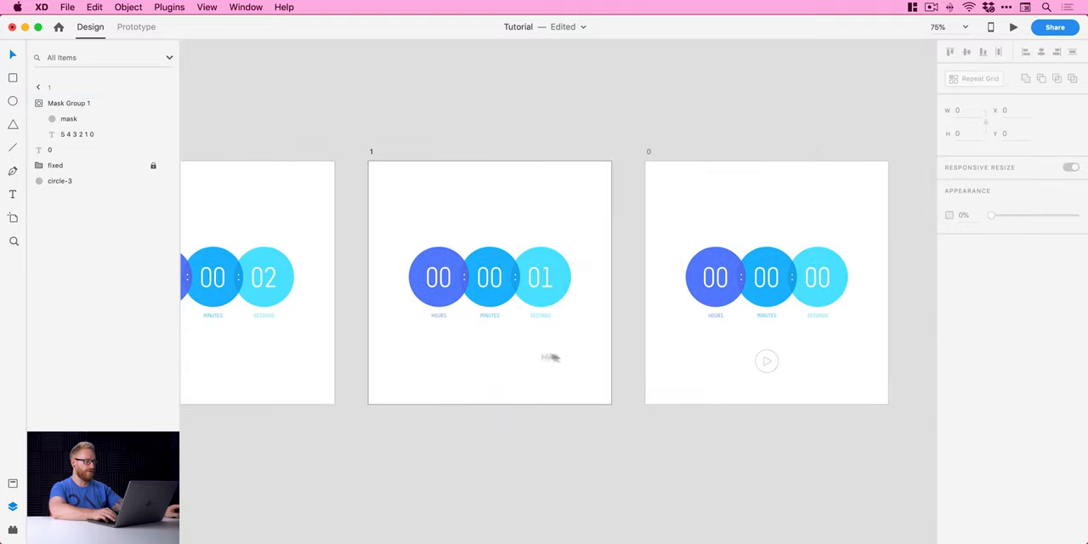
mouse_move(766, 361)
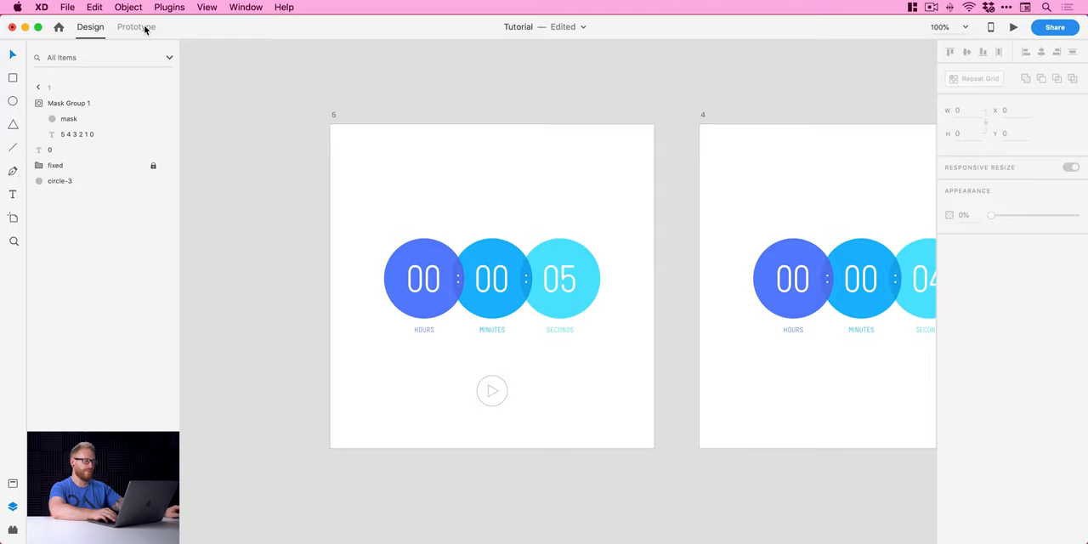
Wire the play button to artboard 4 with Auto-Animate, Wind Up easing, 0.5 s.
click(135, 26)
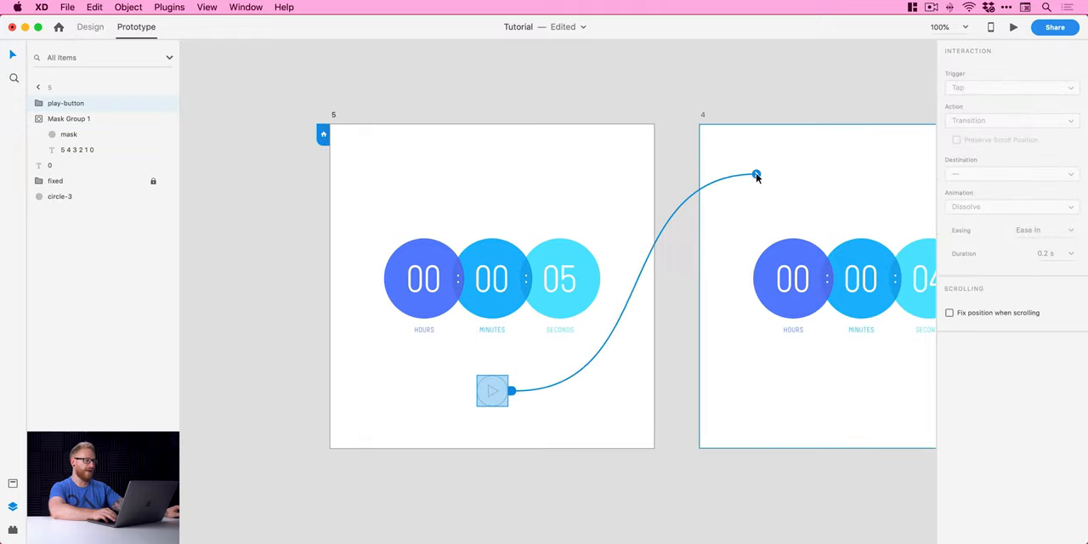
click(1010, 120)
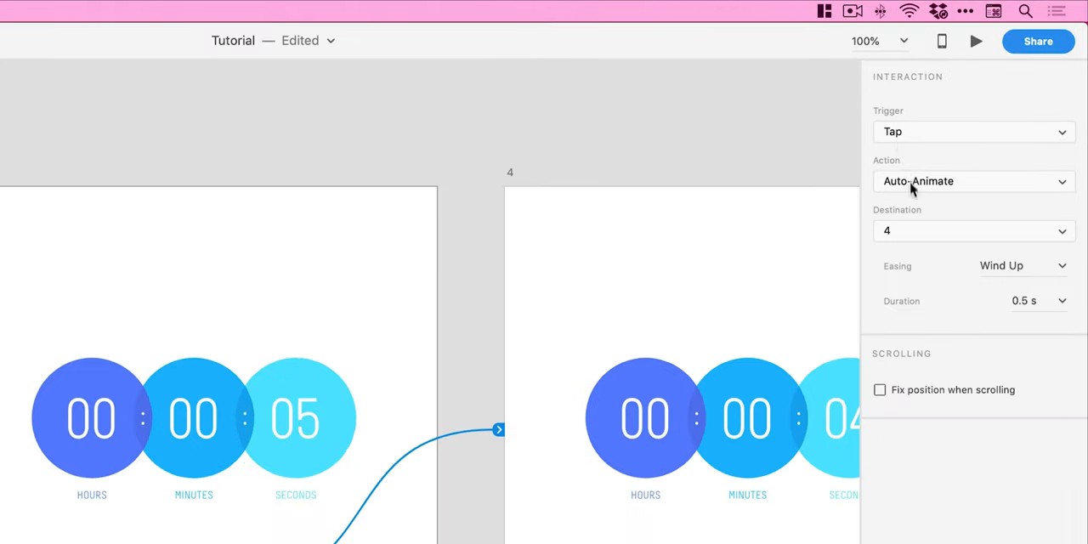
click(973, 181)
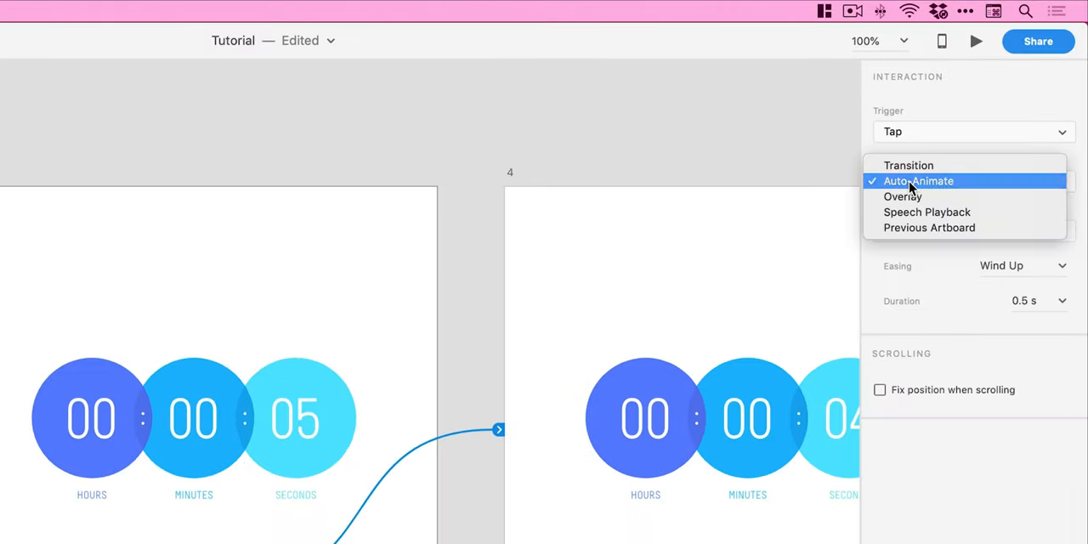
click(918, 180)
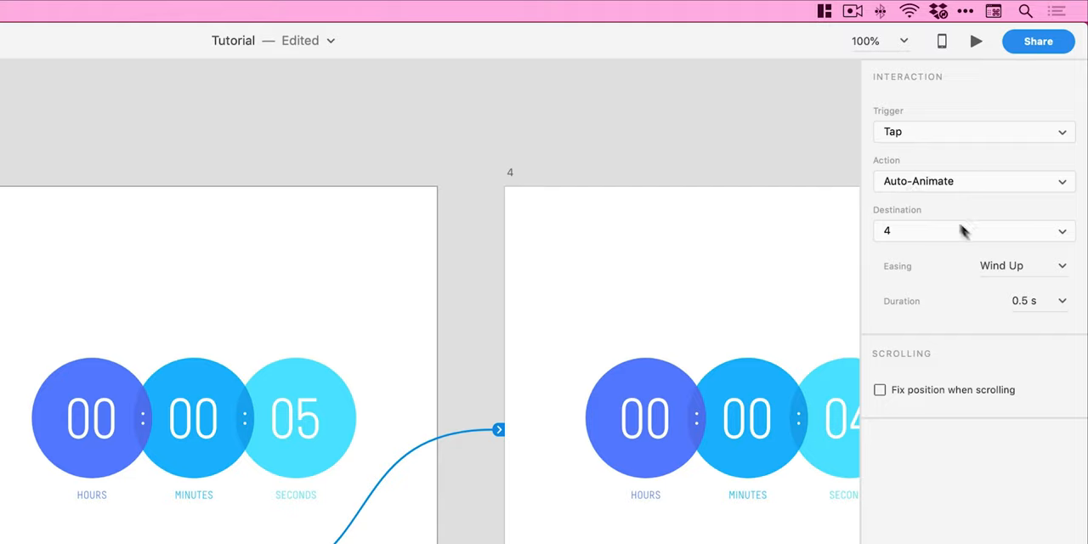
mouse_move(1065, 274)
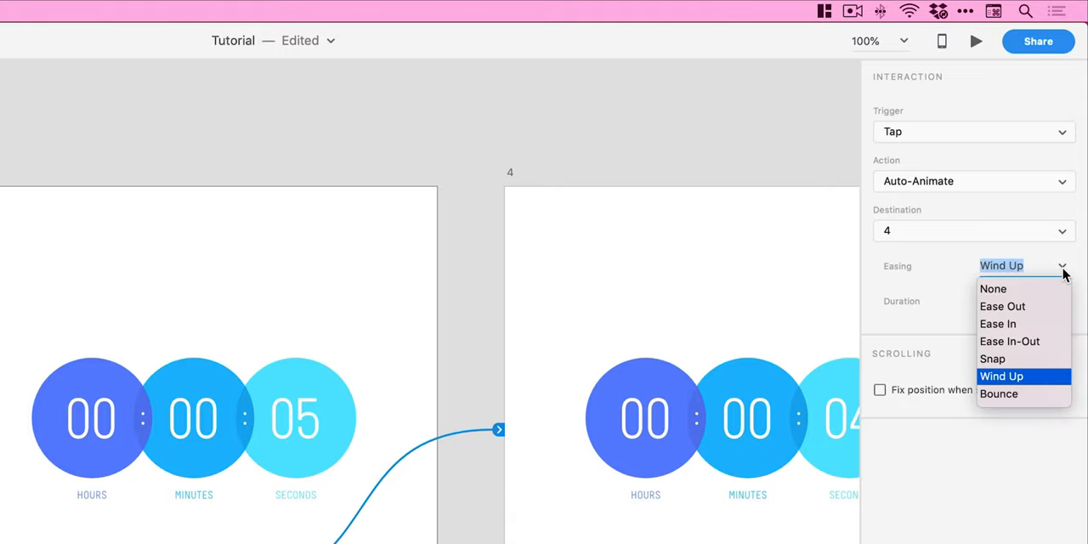
click(1001, 376)
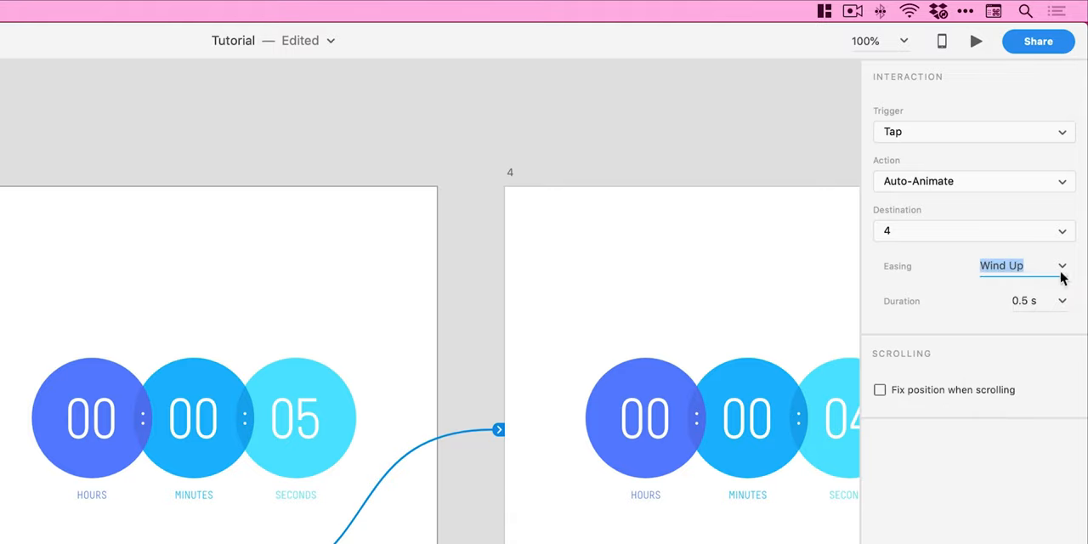
mouse_move(1050, 304)
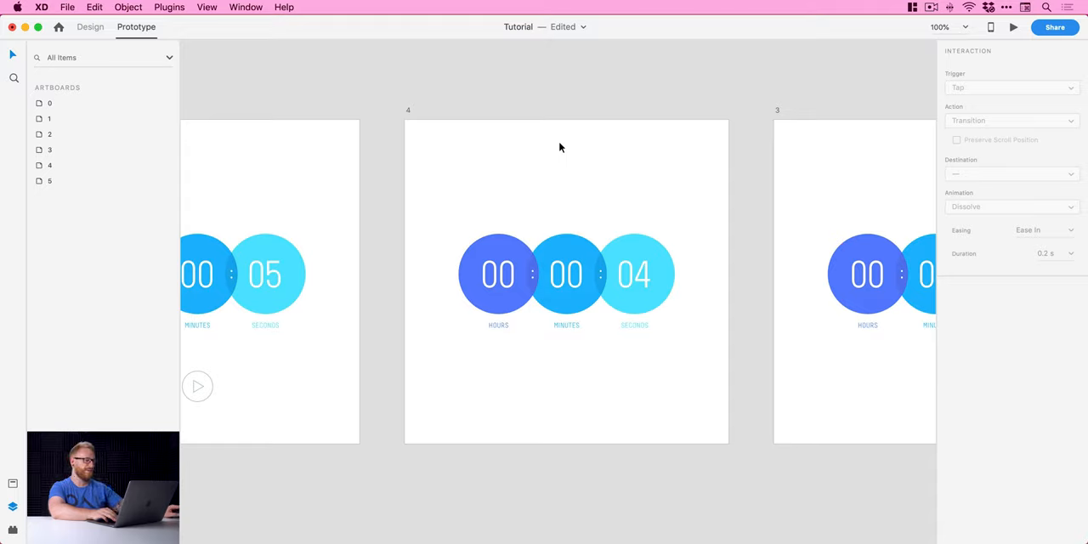
mouse_move(408, 113)
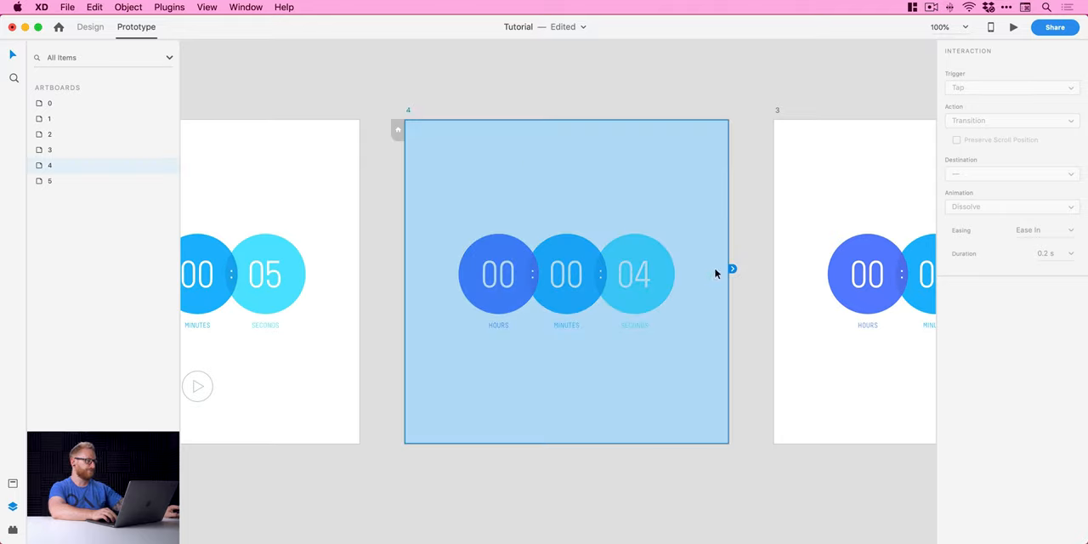
Give artboard 4 a Time trigger auto-animating to artboard 3 after 0.5 s.
click(1010, 88)
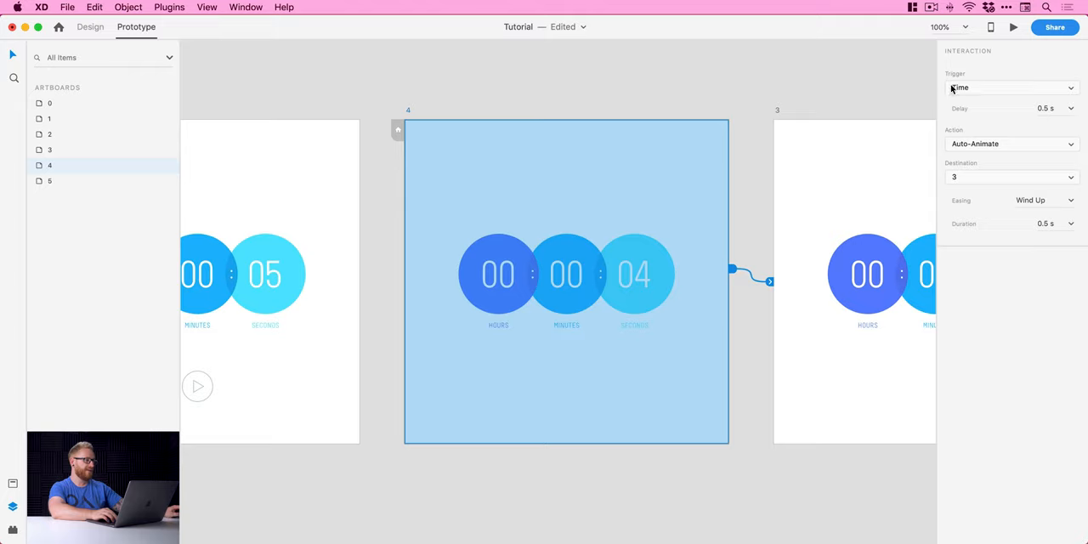
click(1010, 87)
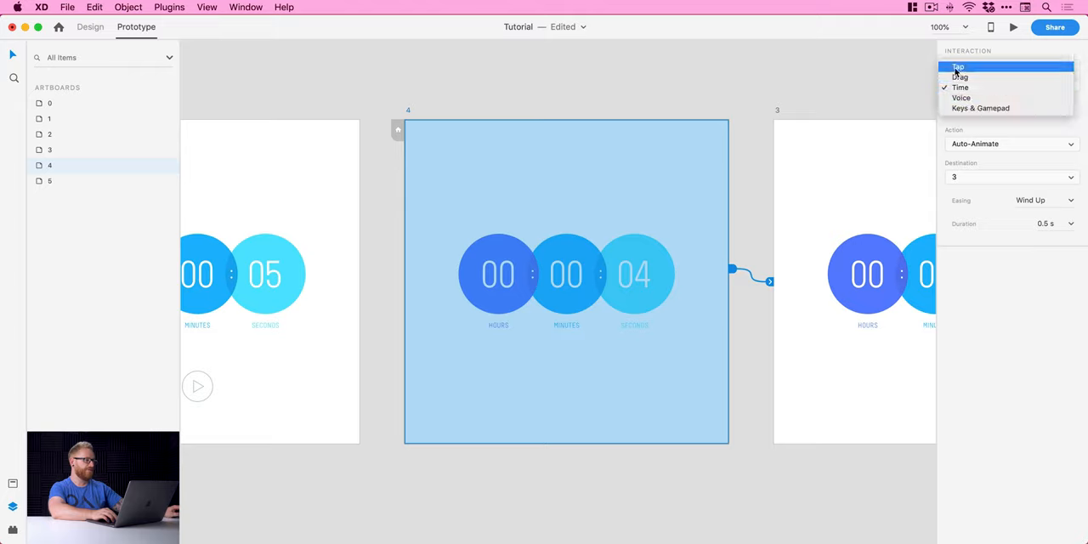
click(961, 86)
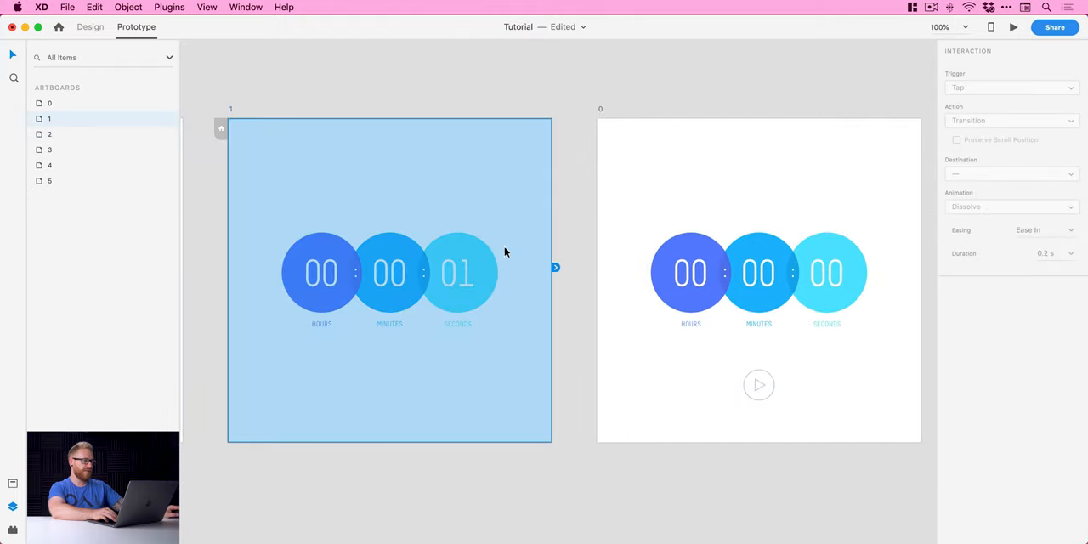
Link artboard 1 to artboard 0, then link artboard 0's play button back to artboard 5 with Auto-Animate.
drag(555, 267, 639, 179)
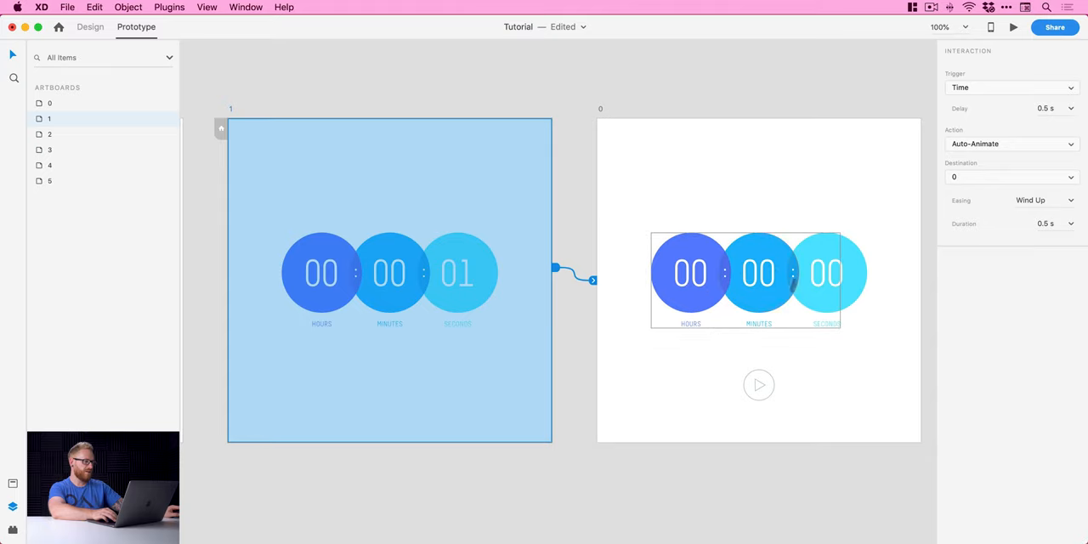
click(759, 385)
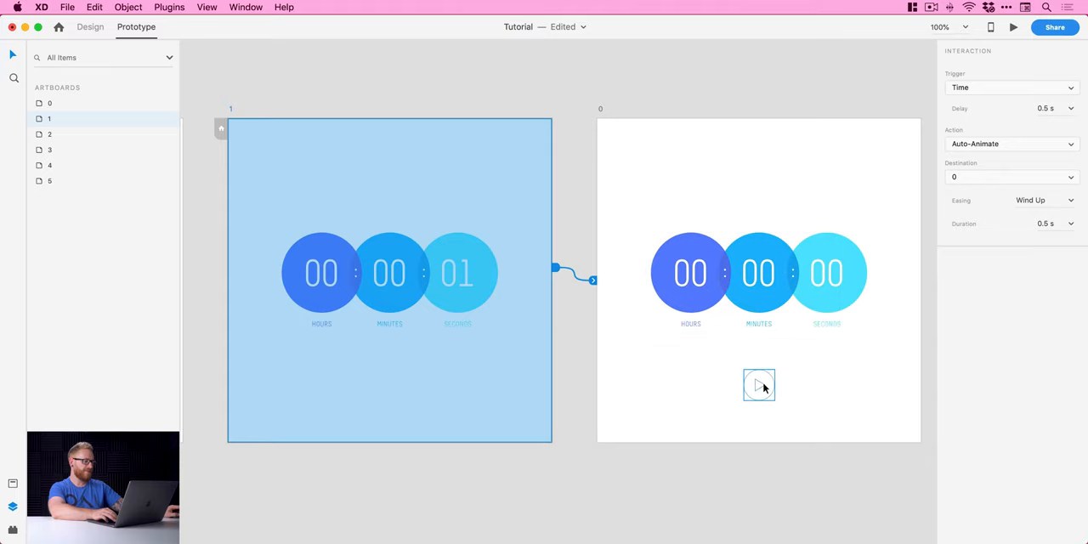
click(759, 385)
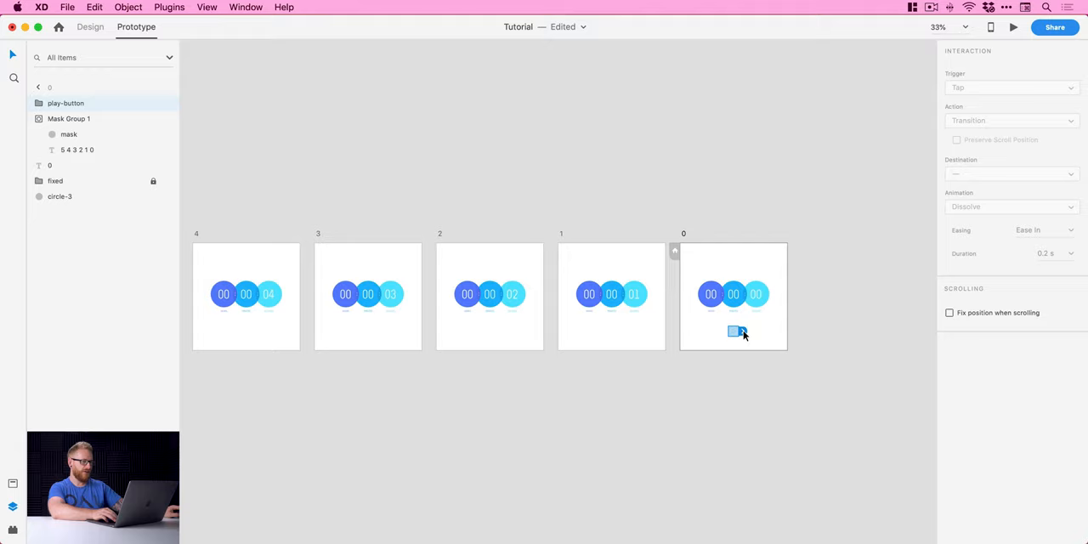
drag(735, 332, 242, 258)
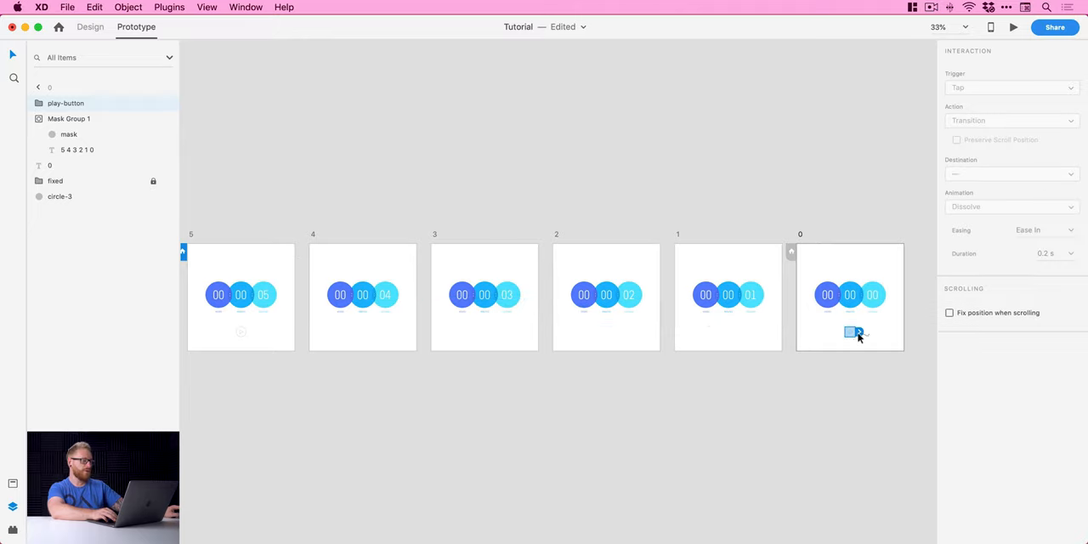
drag(855, 333, 241, 256)
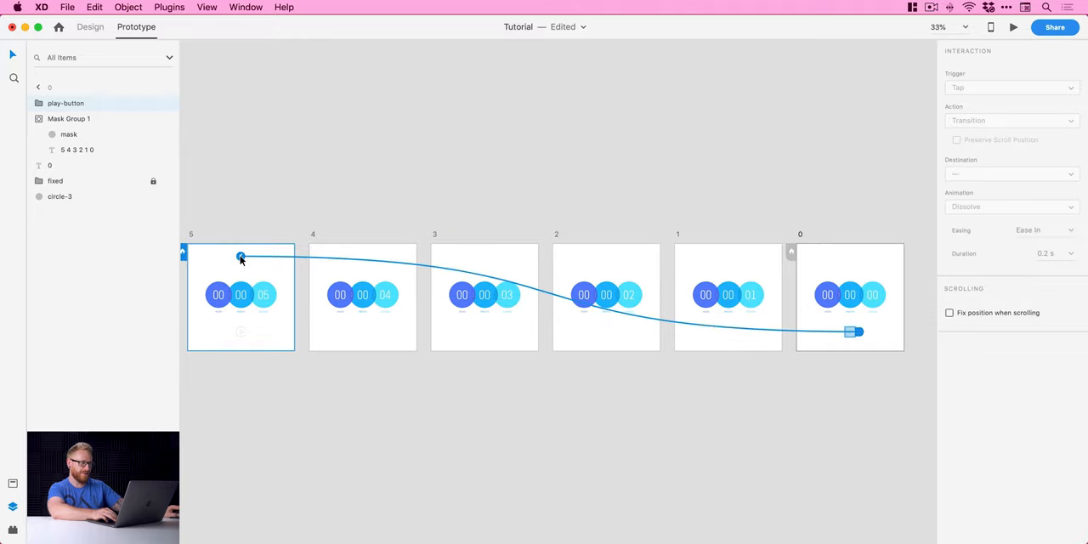
click(1010, 120)
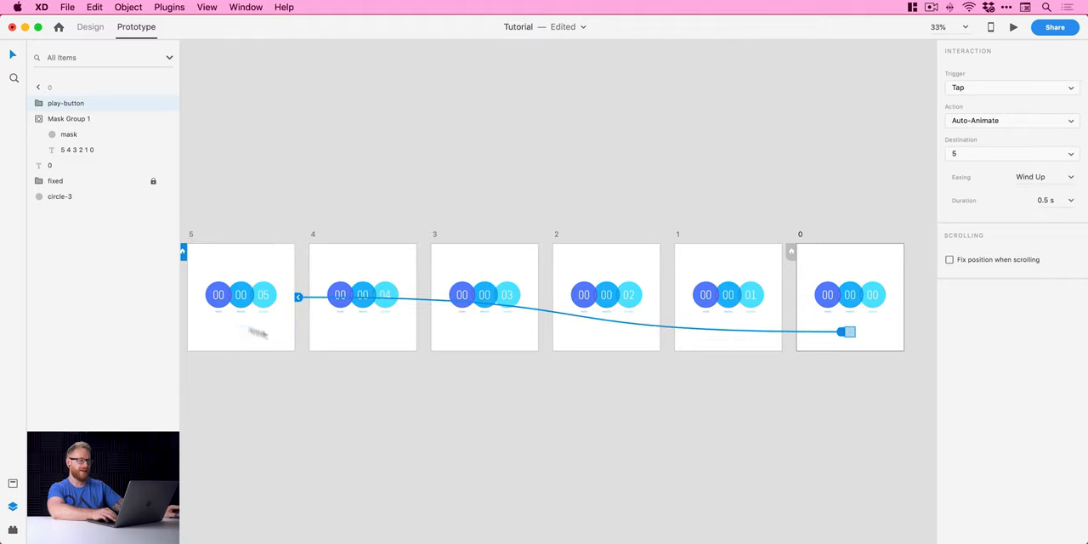
click(241, 296)
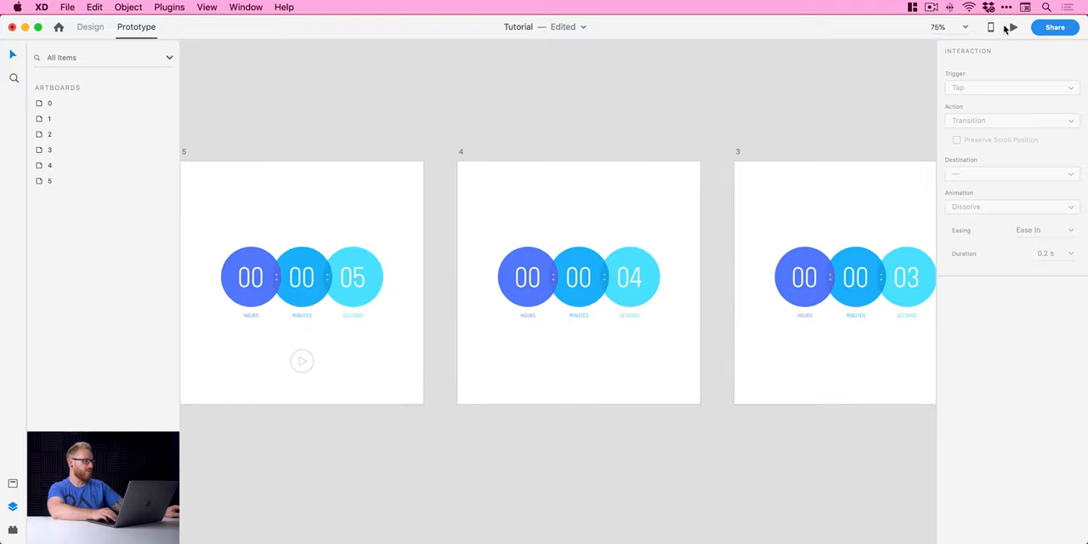
click(1013, 26)
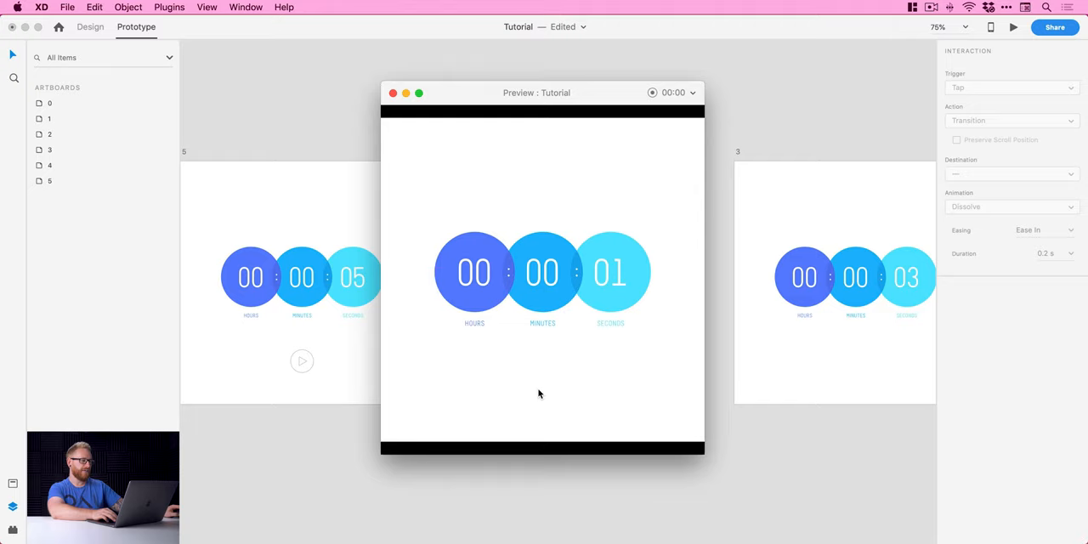
click(393, 92)
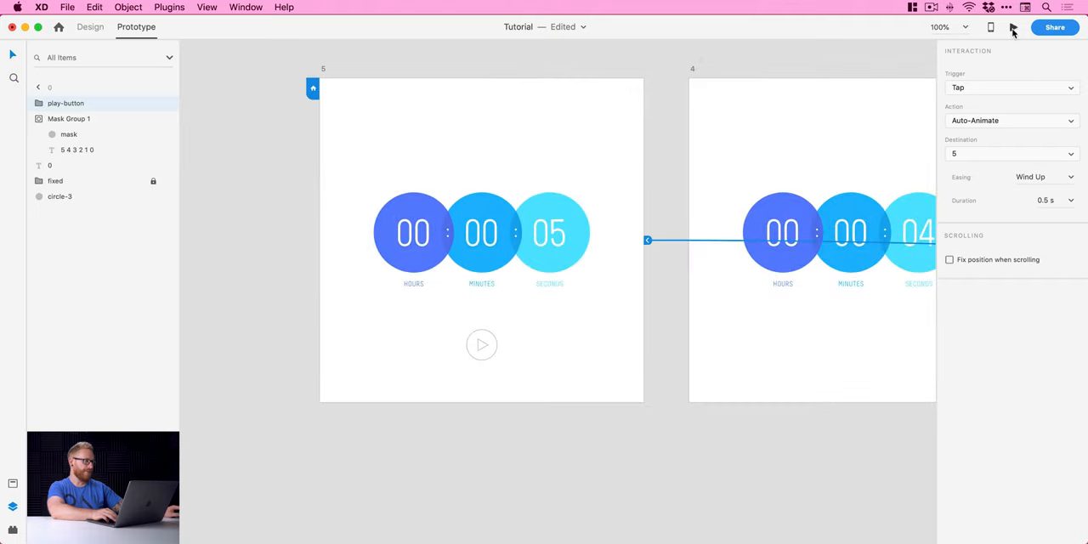
click(1014, 27)
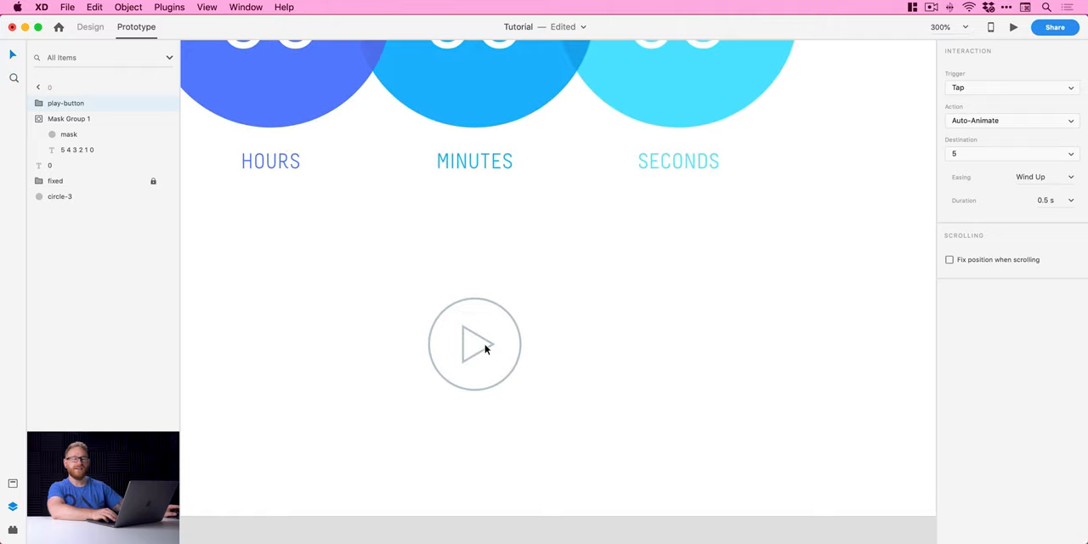
click(474, 344)
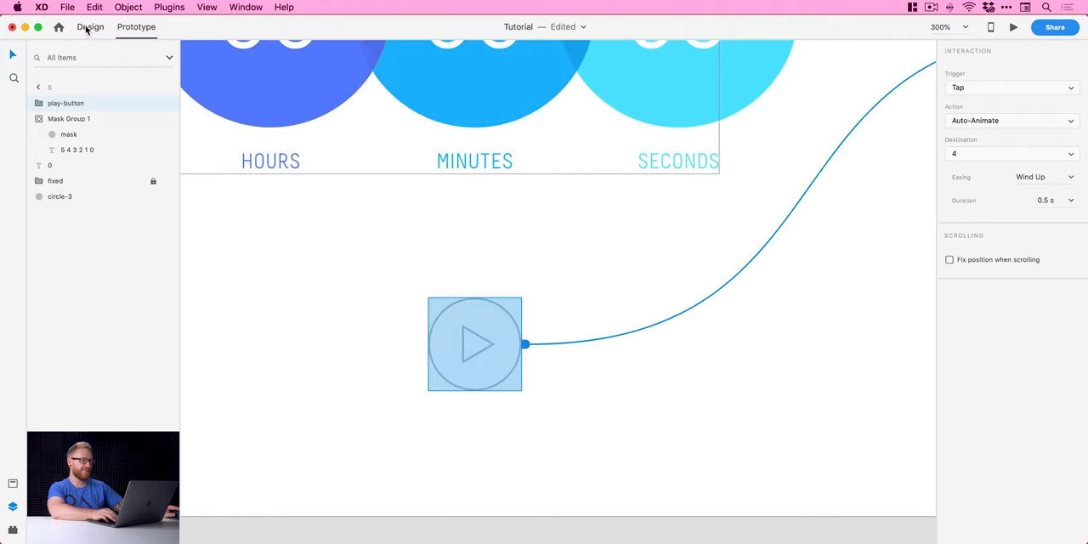
In Design mode, shrink artboard 4's play button, rotate it 360°, and fade it to 0% opacity.
click(90, 26)
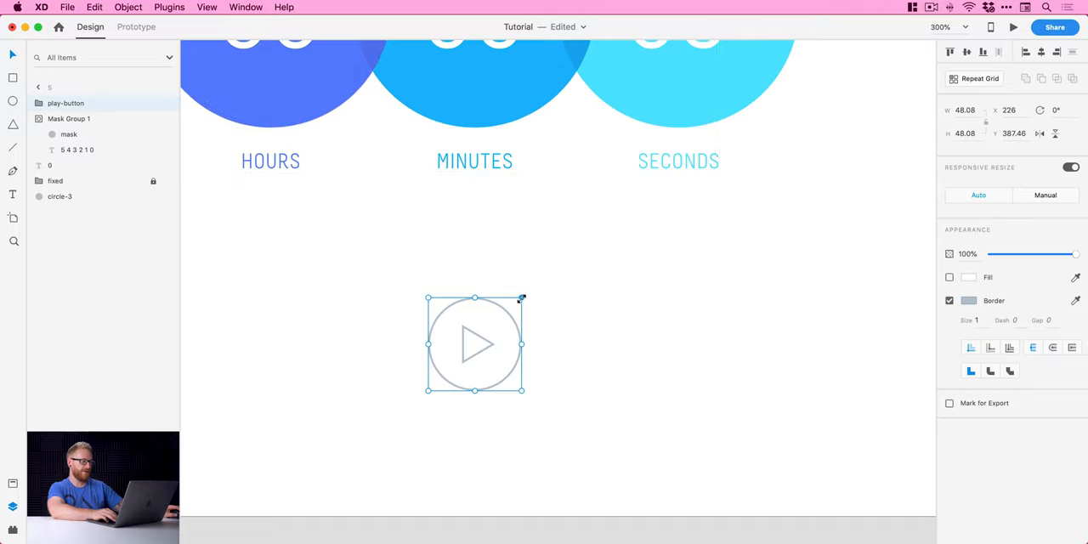
mouse_move(511, 310)
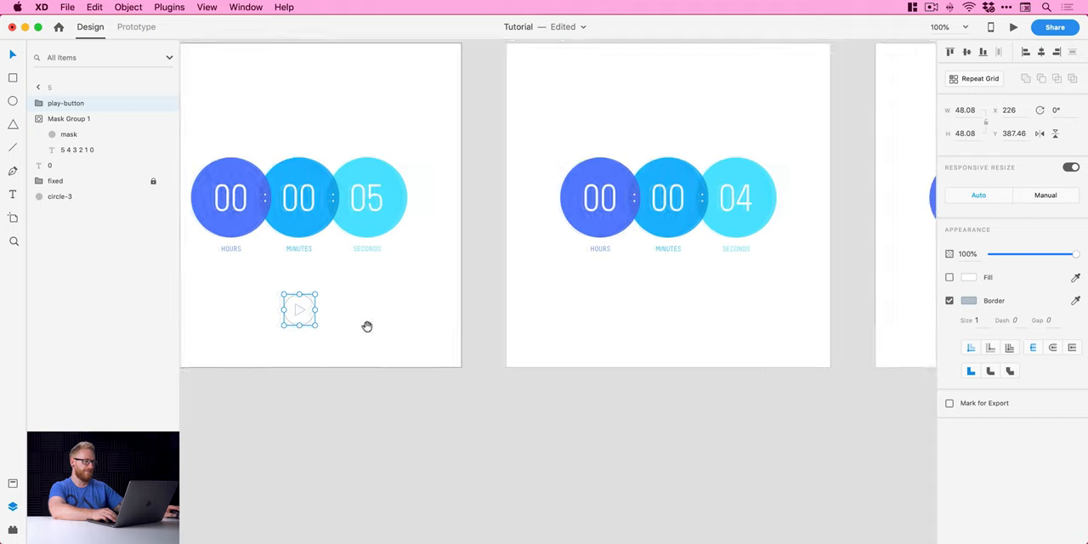
click(94, 7)
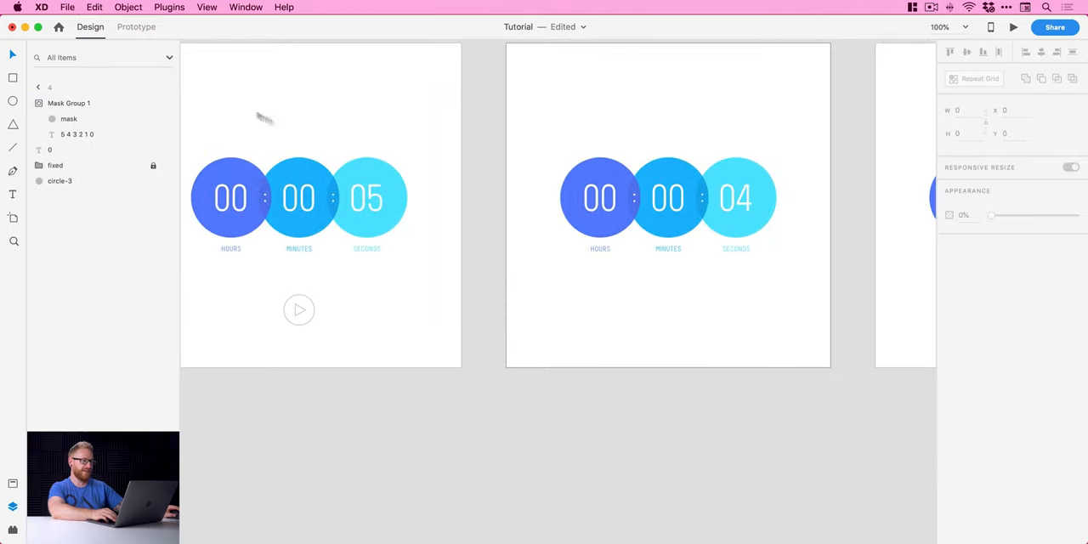
click(94, 6)
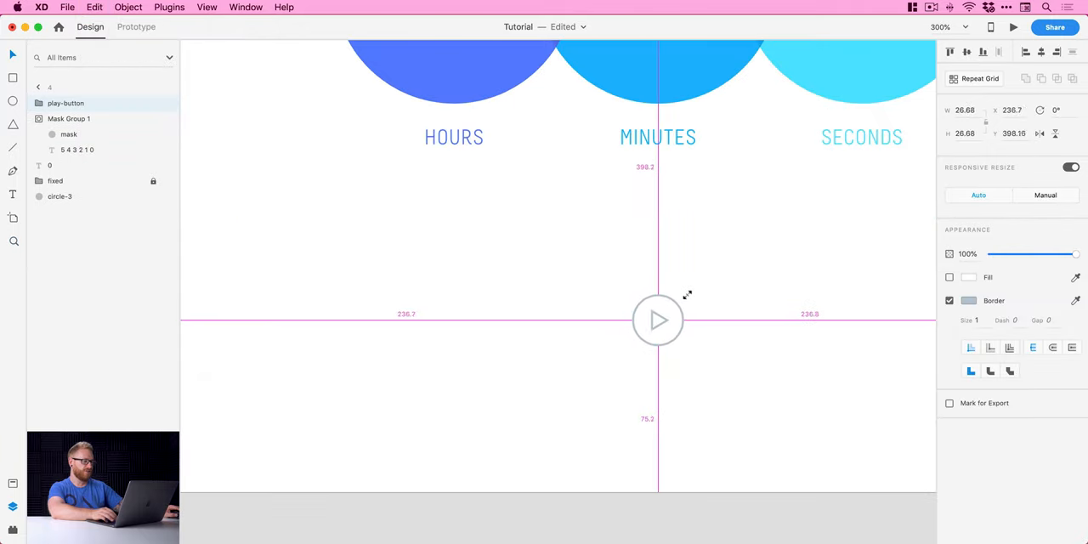
drag(688, 295, 701, 280)
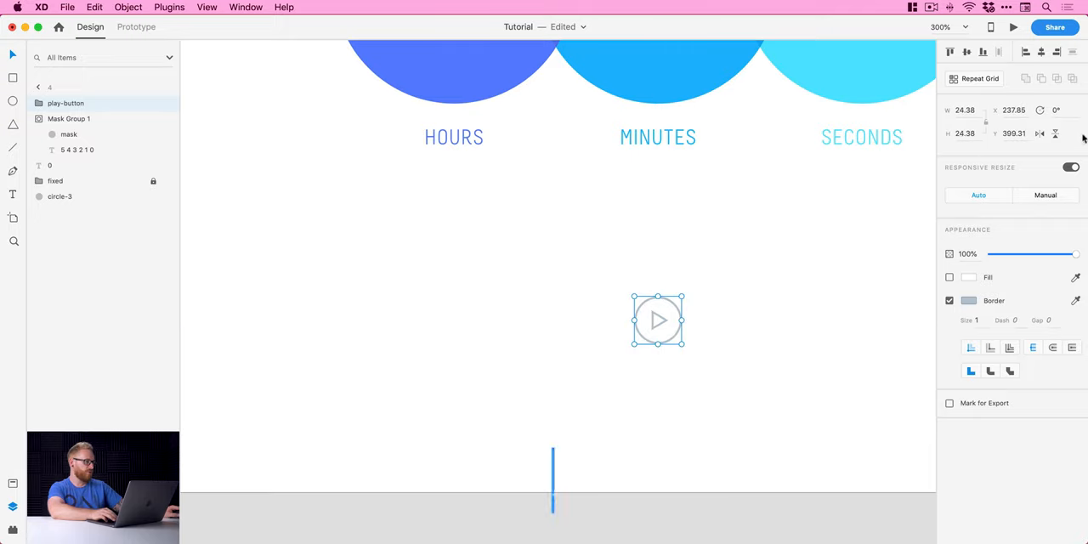
text(36)
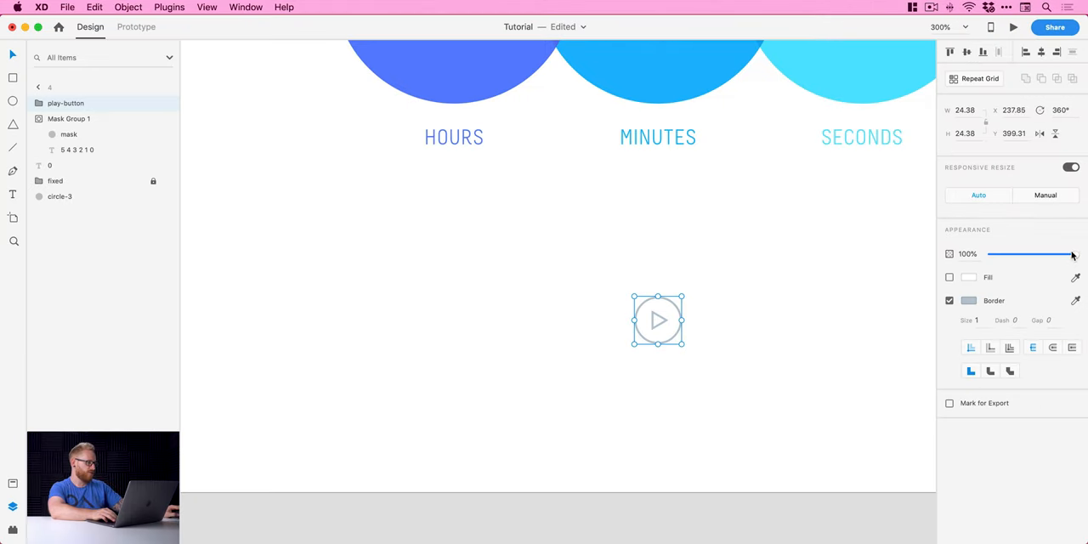
drag(1087, 254, 990, 254)
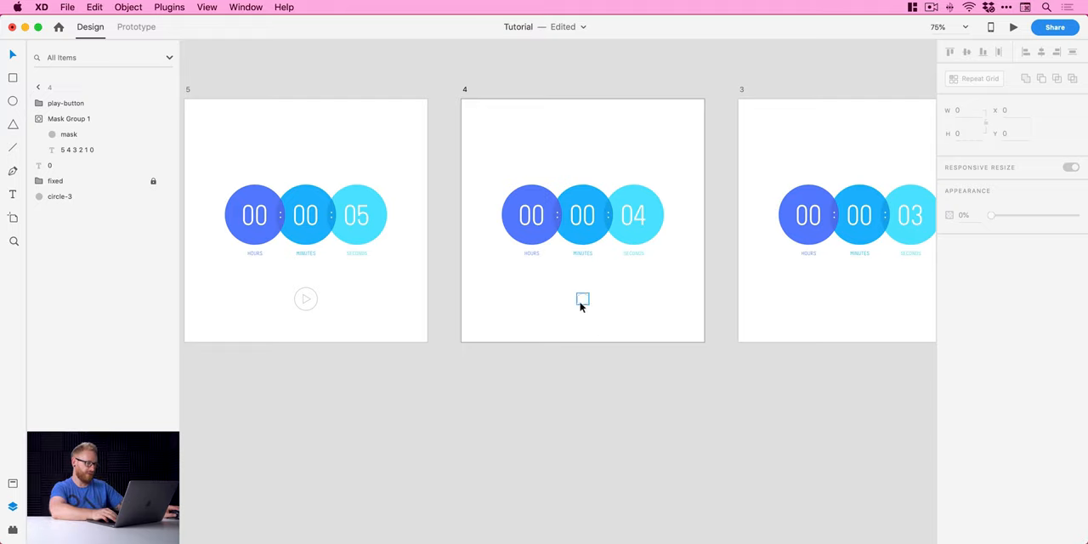
Select artboard 4's shrunken, rotated, transparent play button to copy its appearance.
click(582, 299)
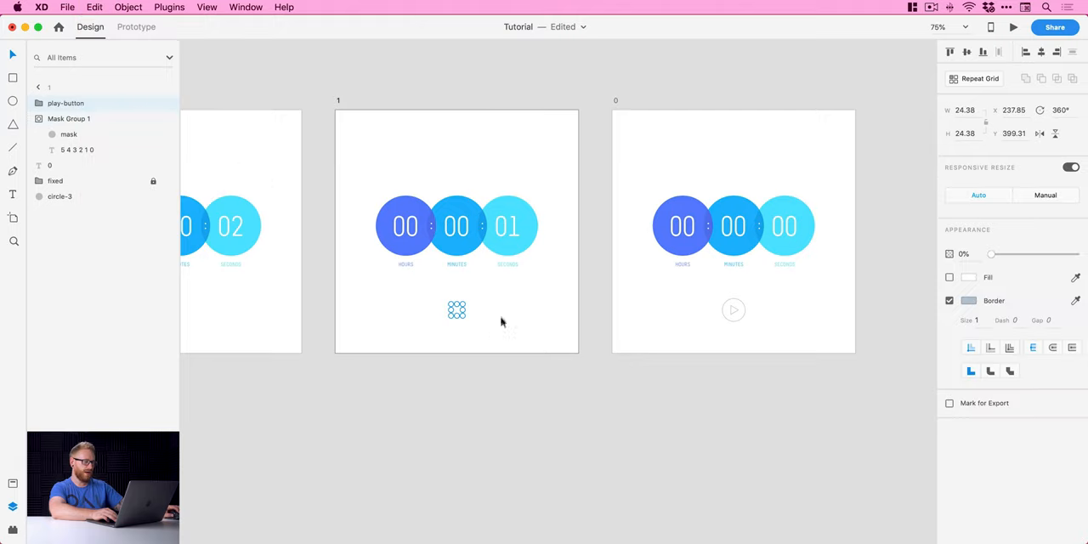
mouse_move(456, 310)
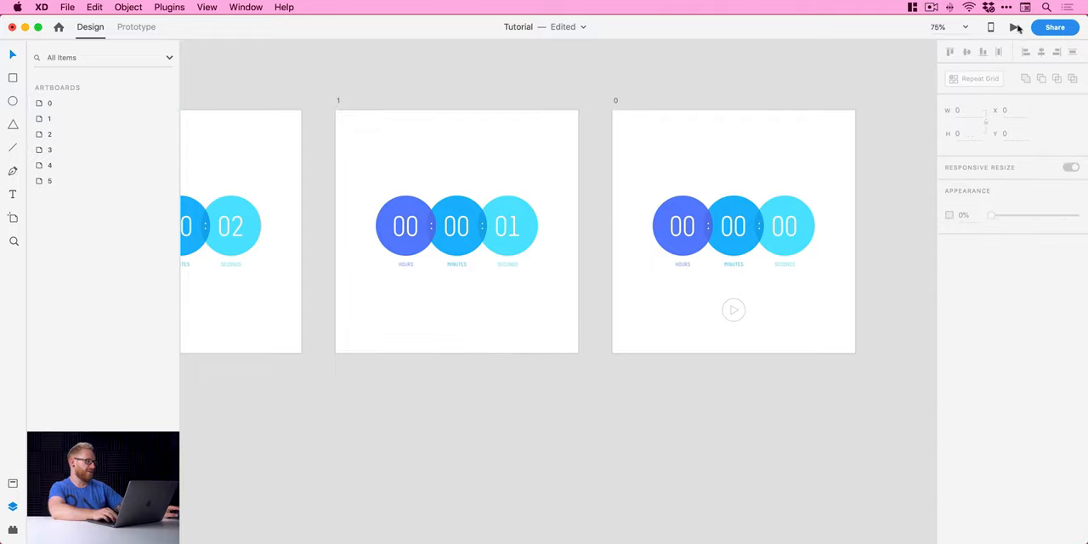
Run the desktop preview and tap play on the 00:00:00 screen to return to 05.
click(1012, 26)
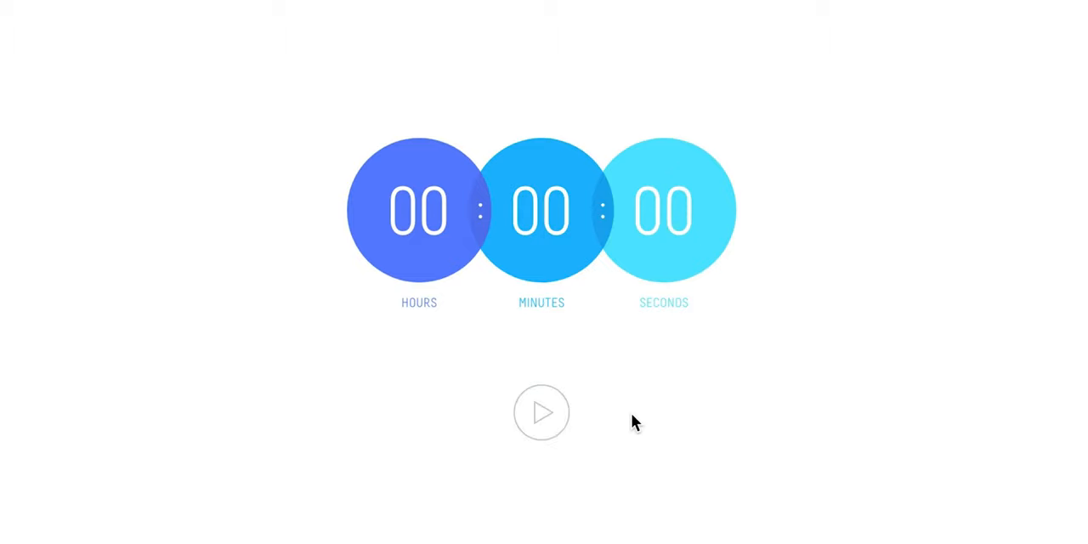
mouse_move(542, 423)
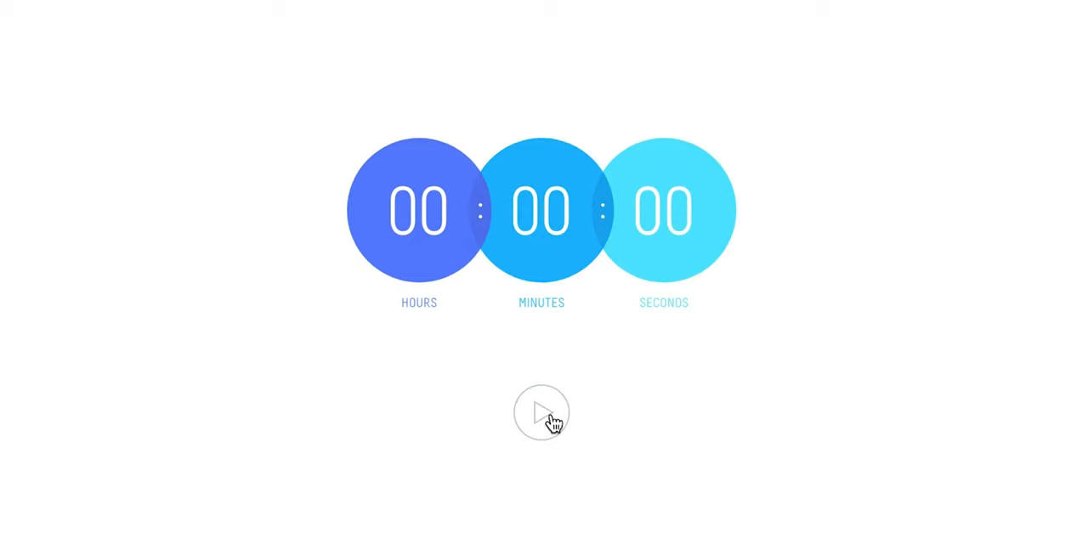
click(541, 414)
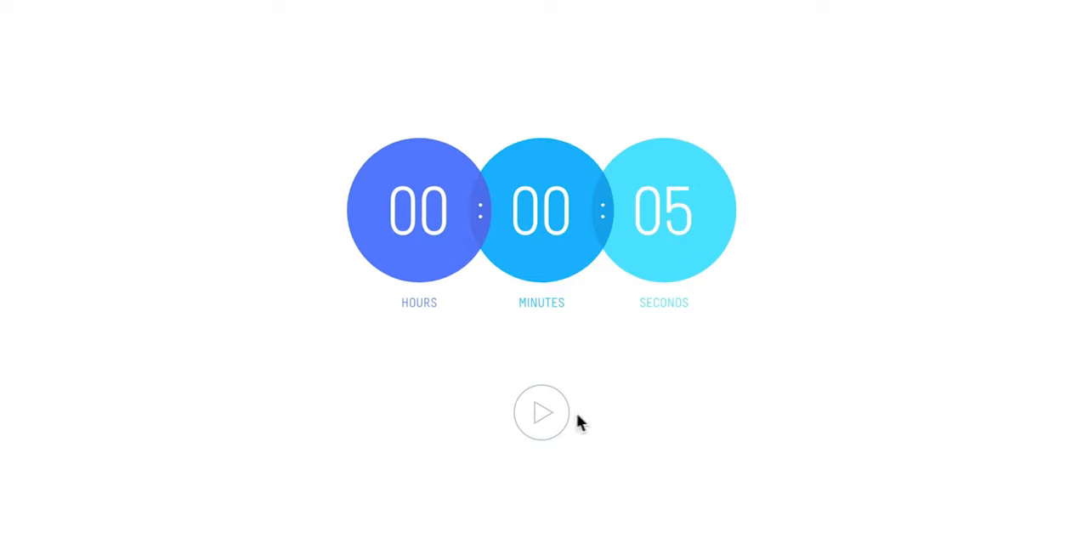